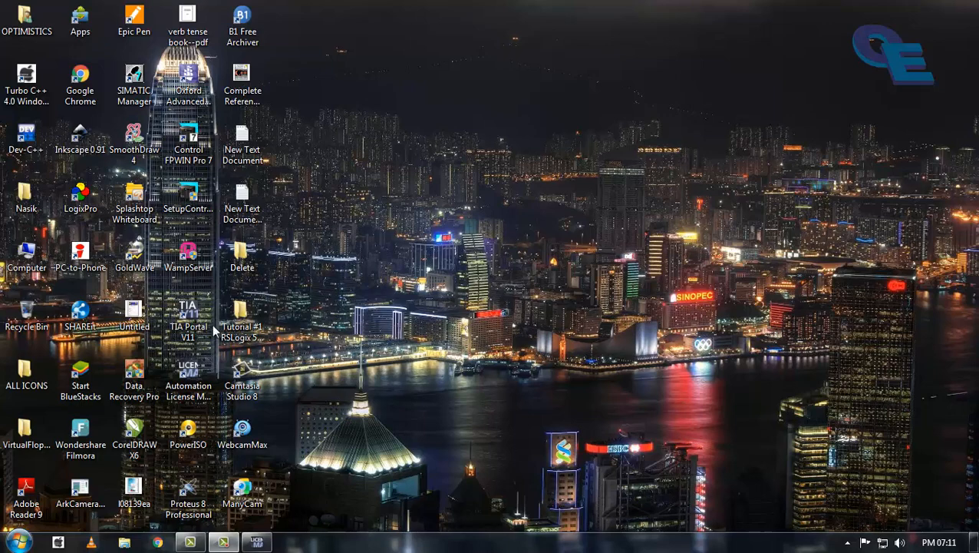
- Launch SIMATIC Manager from its desktop shortcut
left_click(134, 77)
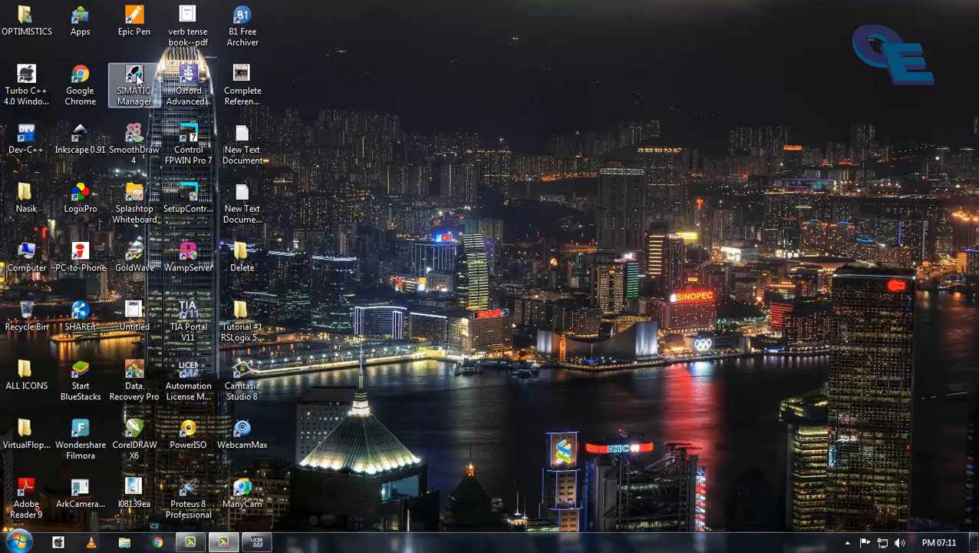
double_click(133, 85)
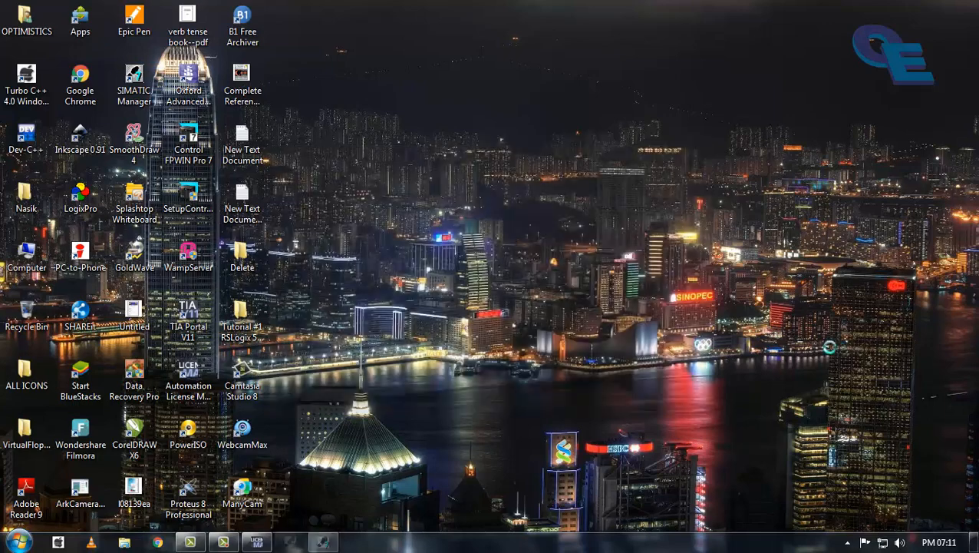
- Create a new empty STEP 7 project named DOL and open it
double_click(133, 77)
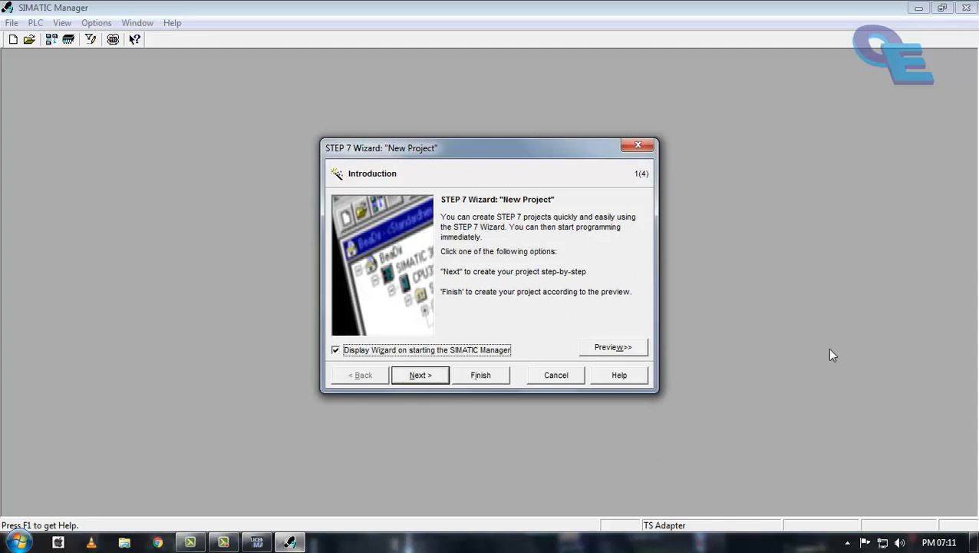
mouse_move(442, 424)
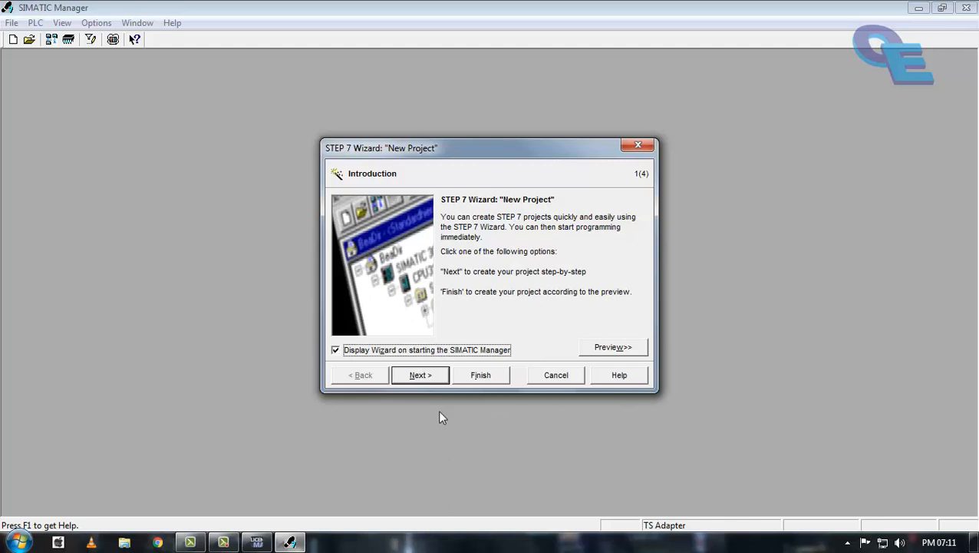
mouse_move(436, 218)
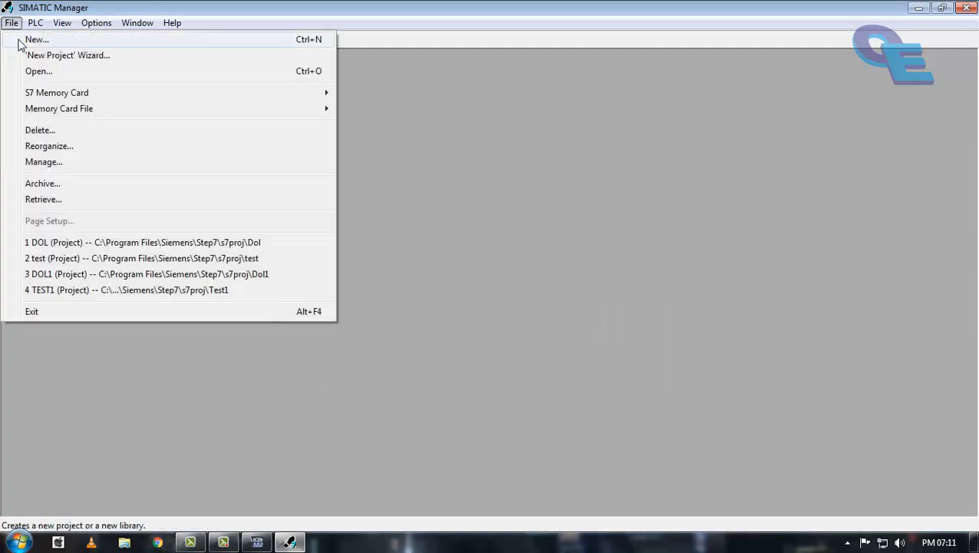
left_click(37, 40)
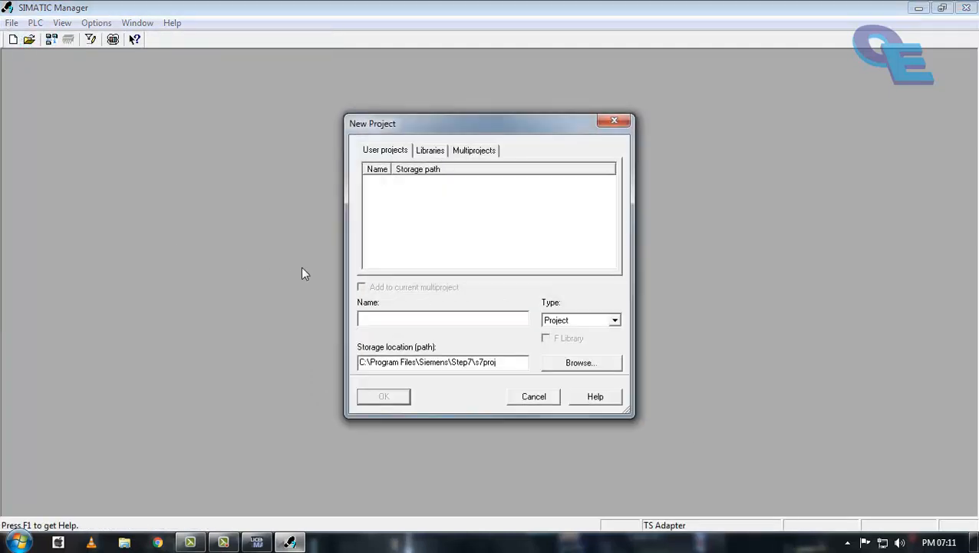
left_click(442, 318)
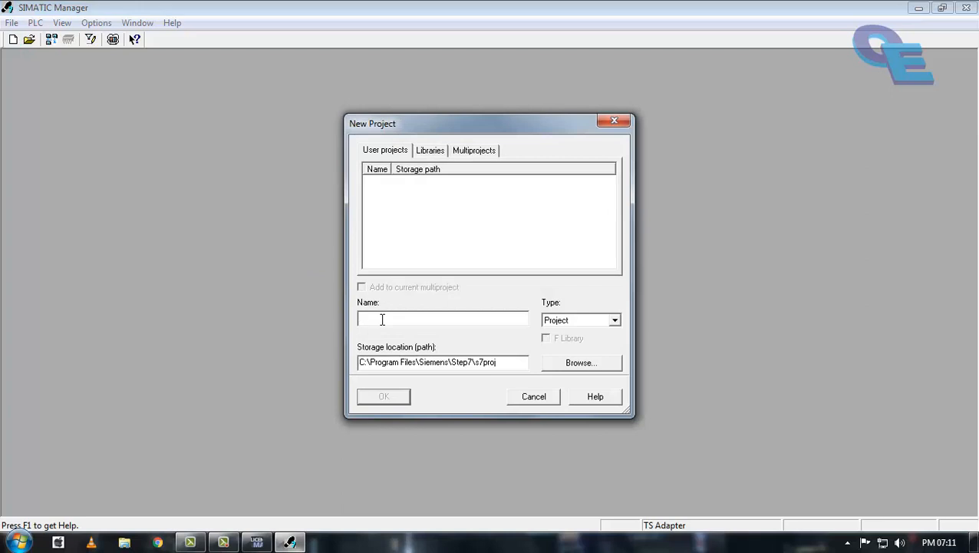
type("DOL")
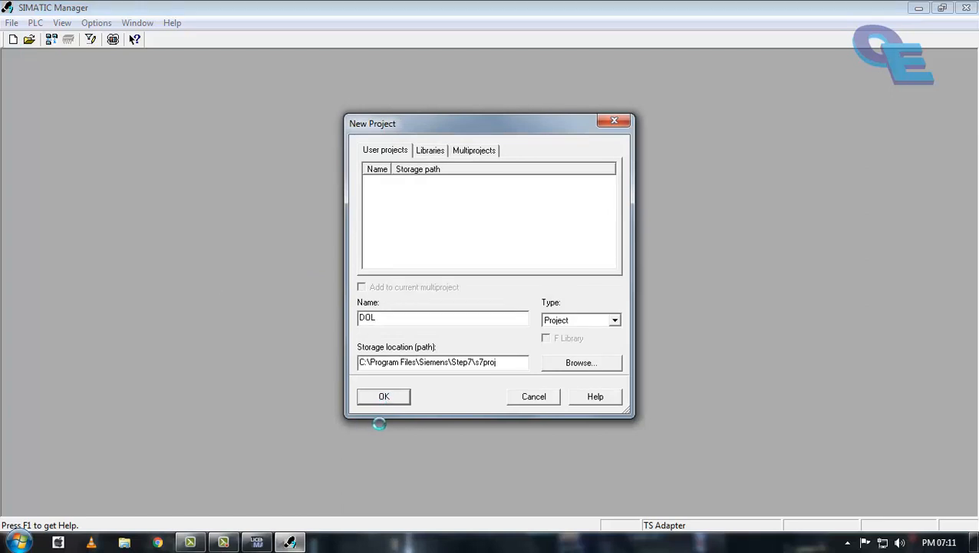
left_click(383, 396)
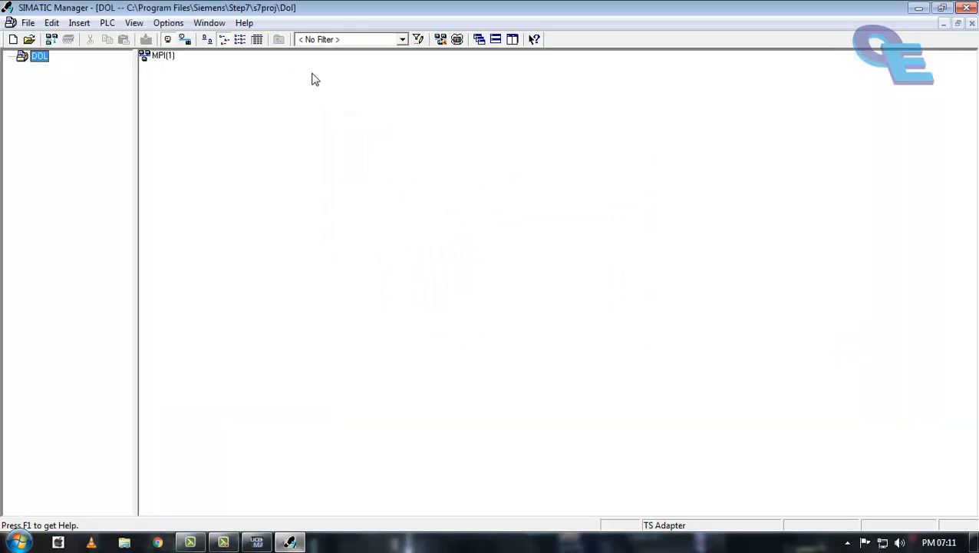
- Insert a SIMATIC 300 station into the DOL project and select it
double_click(40, 55)
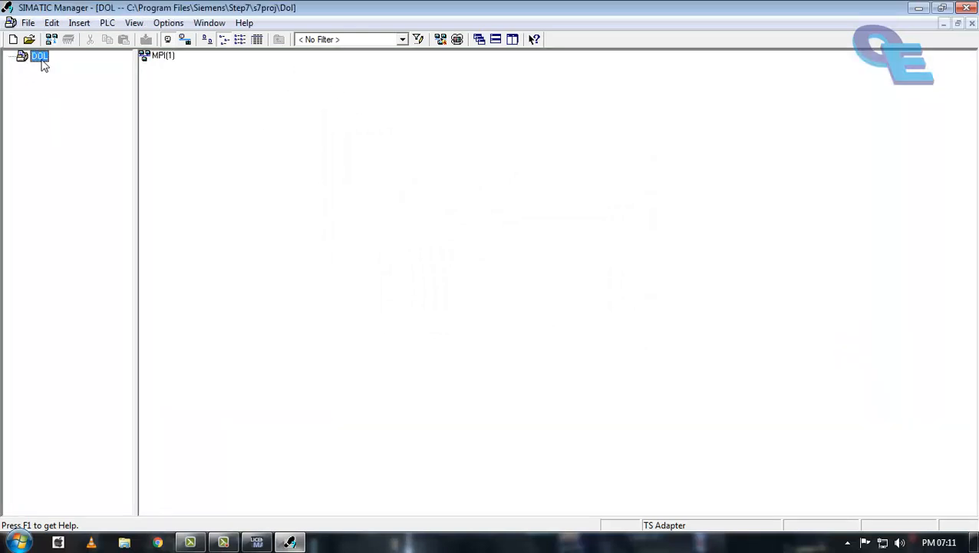
right_click(40, 55)
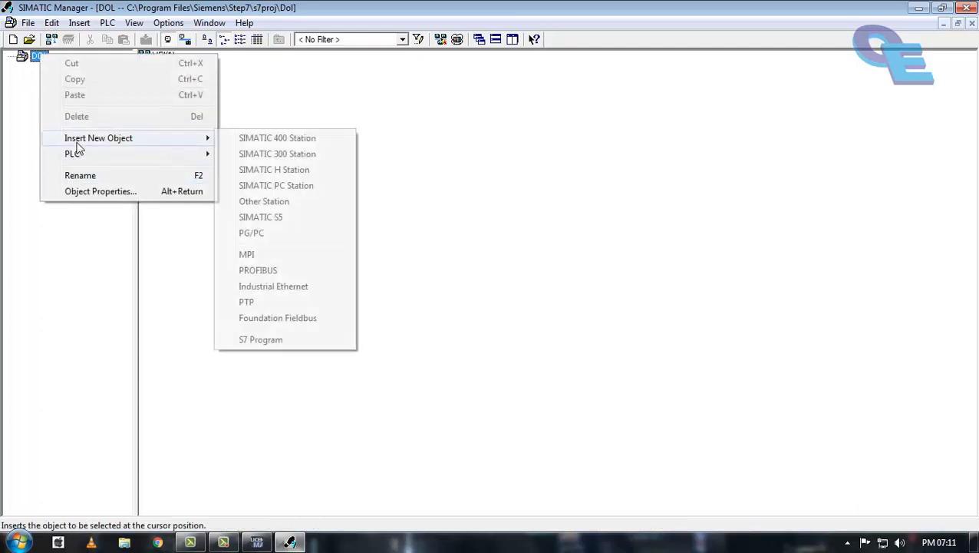
mouse_move(276, 153)
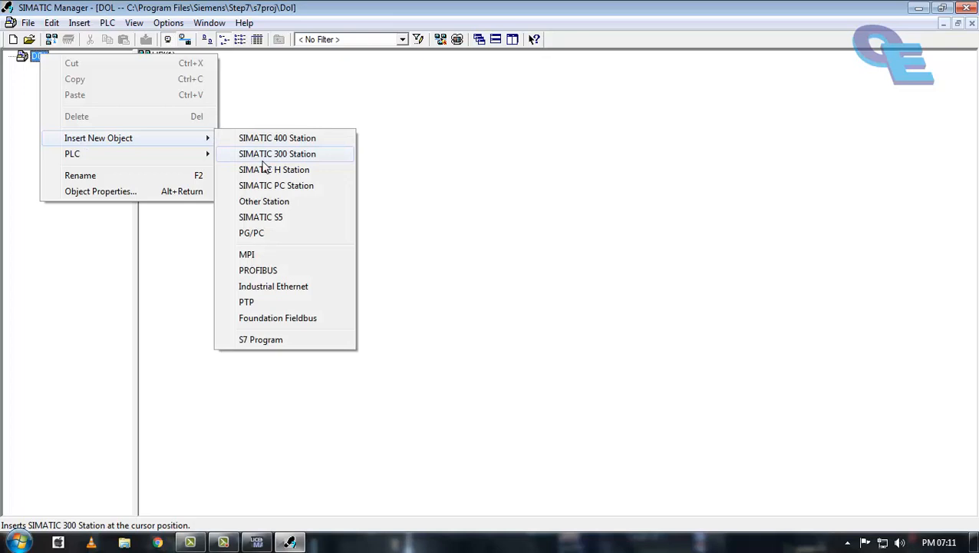
left_click(276, 154)
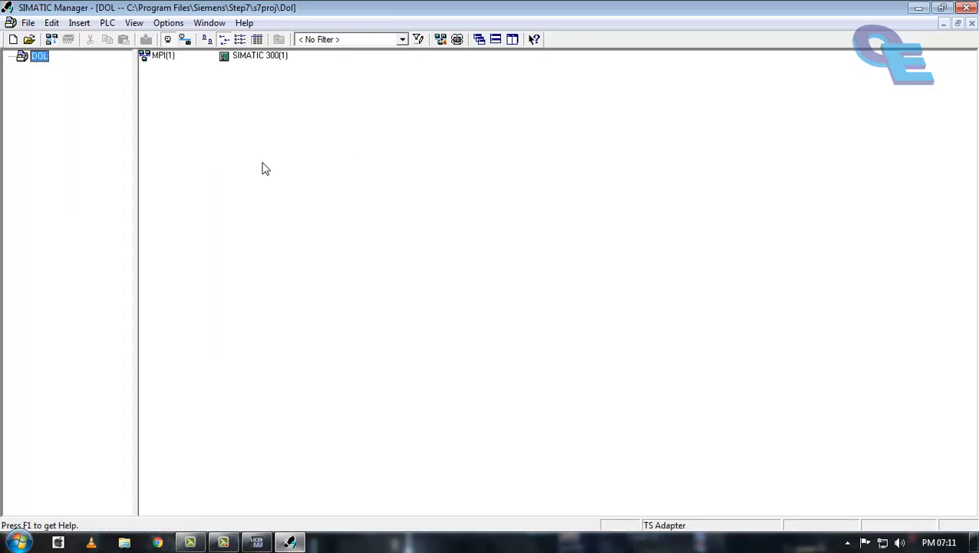
left_click(259, 55)
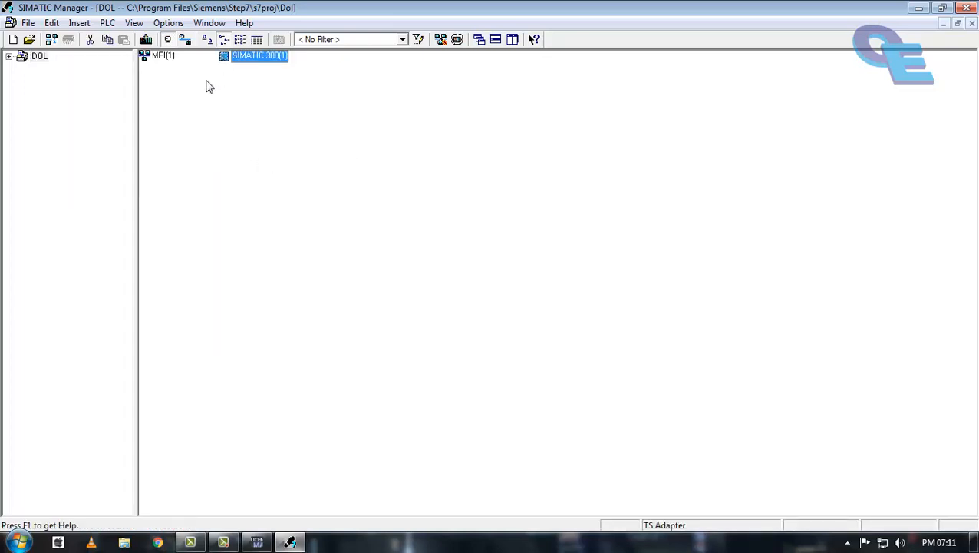
mouse_move(245, 64)
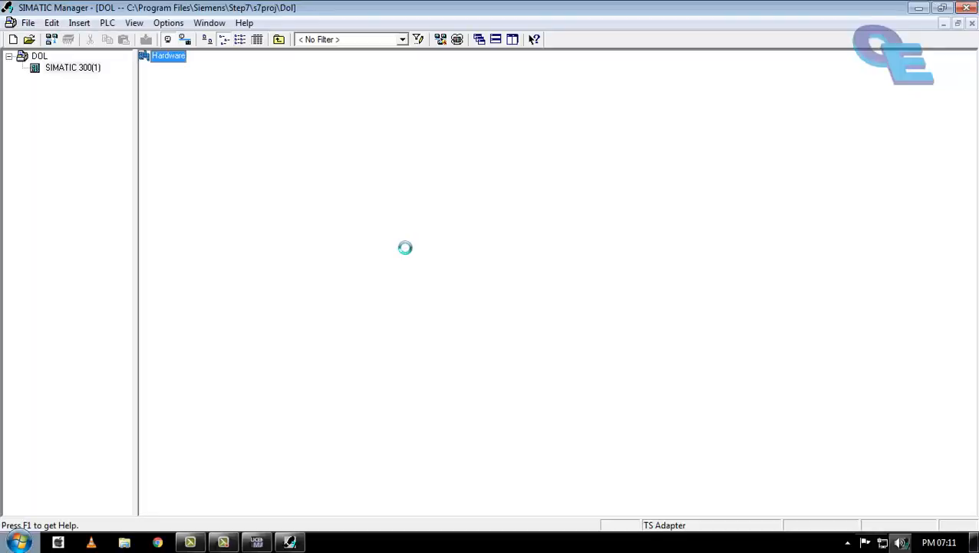
- Open HW Config for the station and add a RACK-300 rail from the catalog
double_click(169, 55)
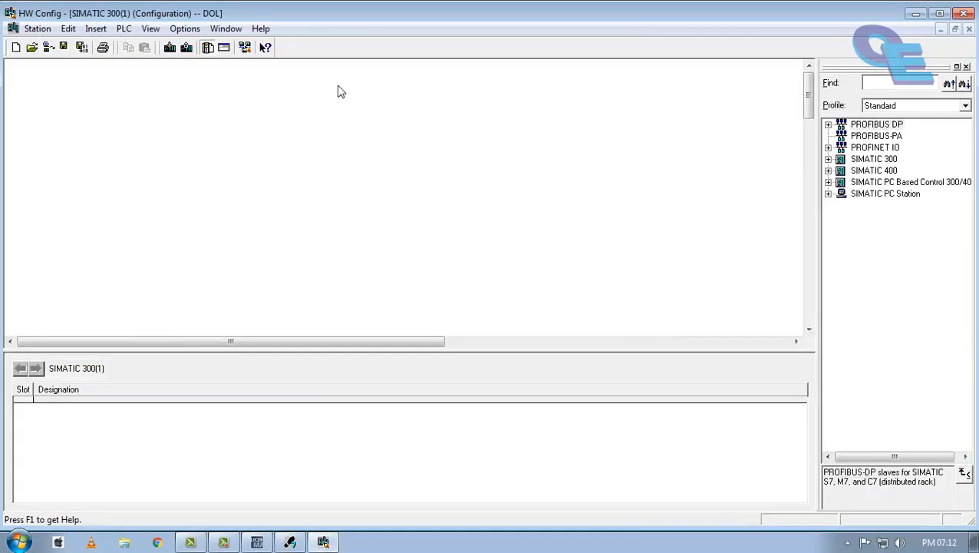
mouse_move(376, 251)
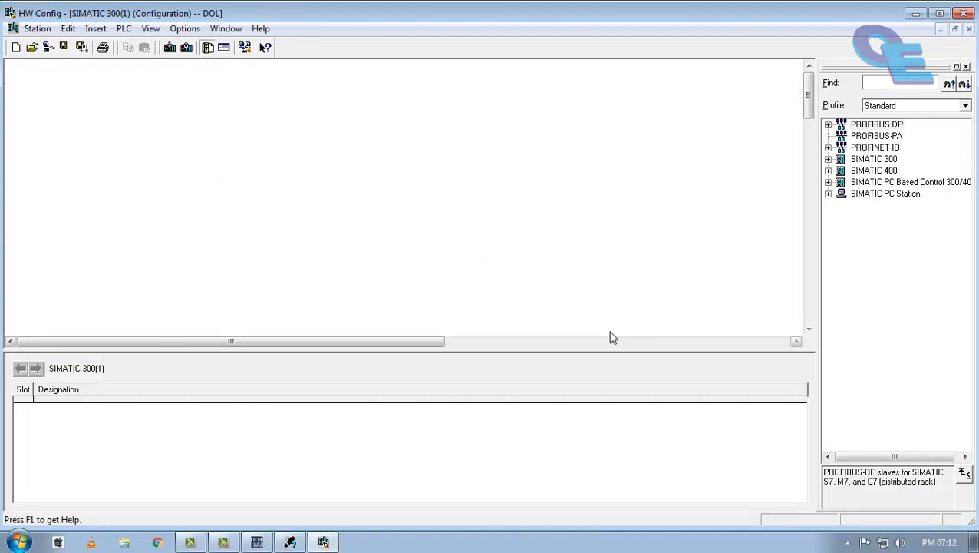
left_click(829, 158)
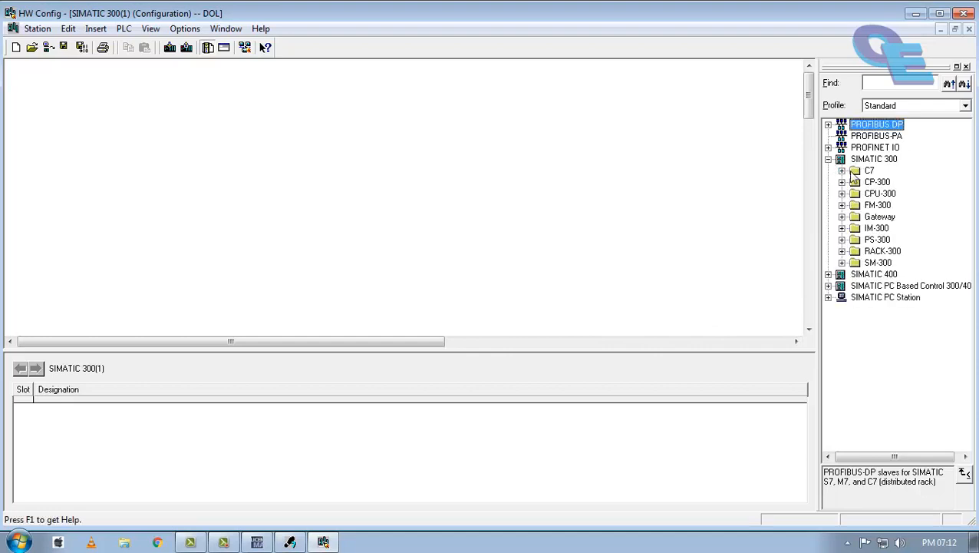
left_click(841, 251)
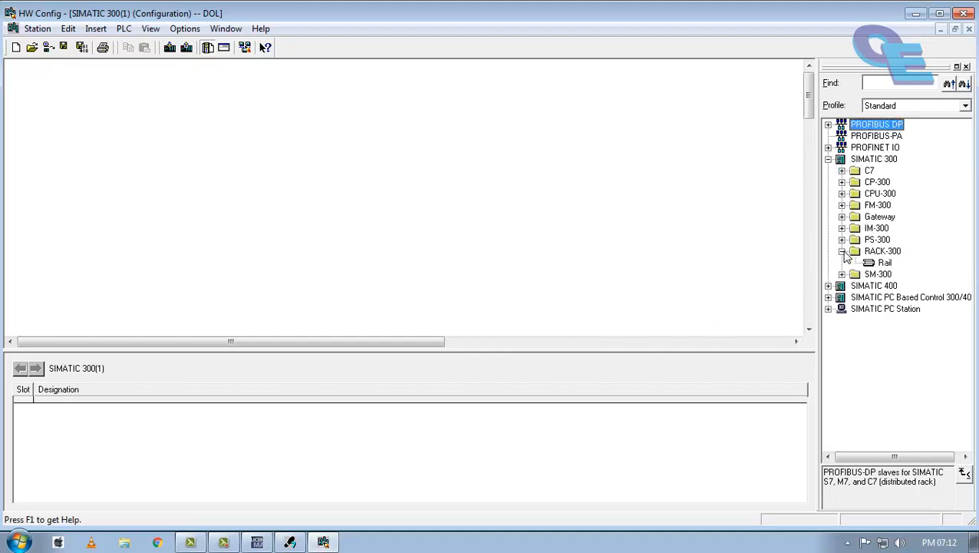
double_click(884, 262)
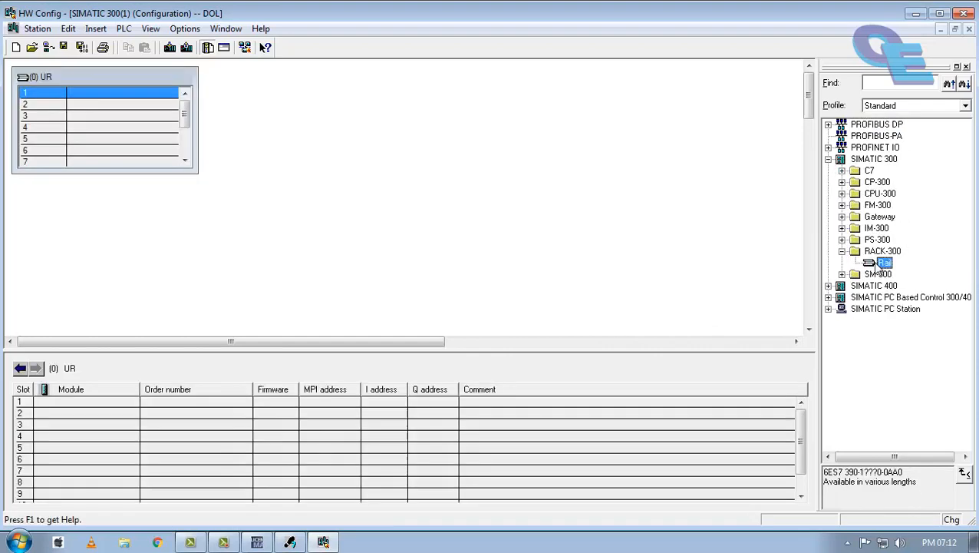
mouse_move(617, 198)
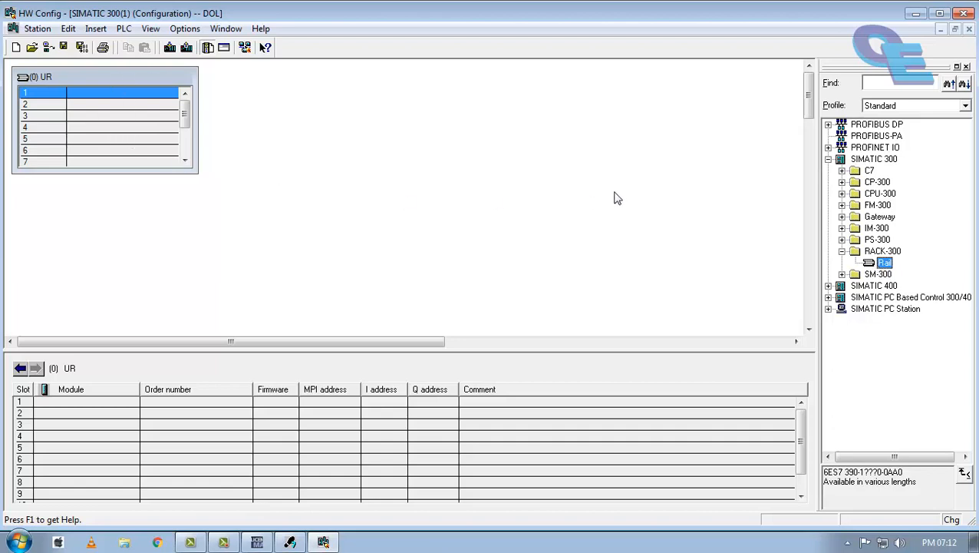
mouse_move(623, 206)
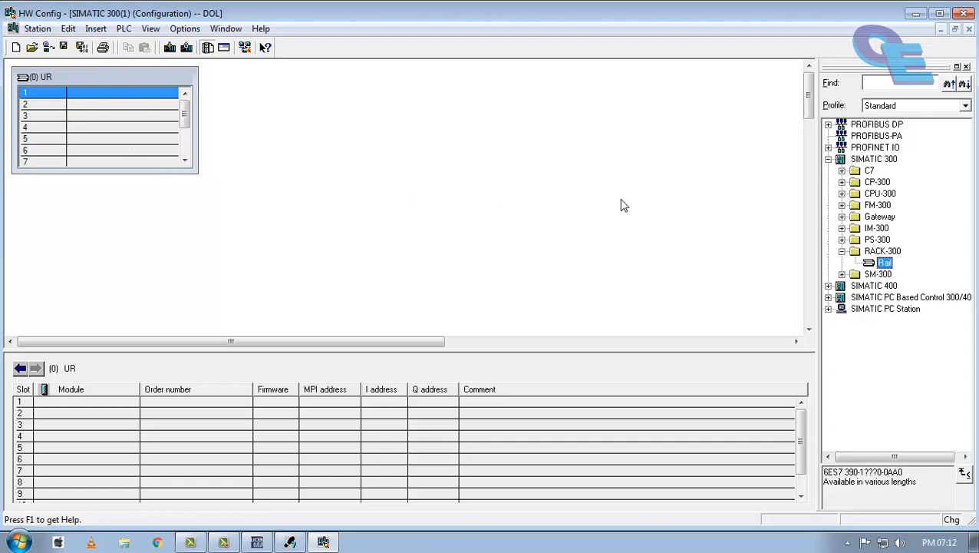
mouse_move(952, 276)
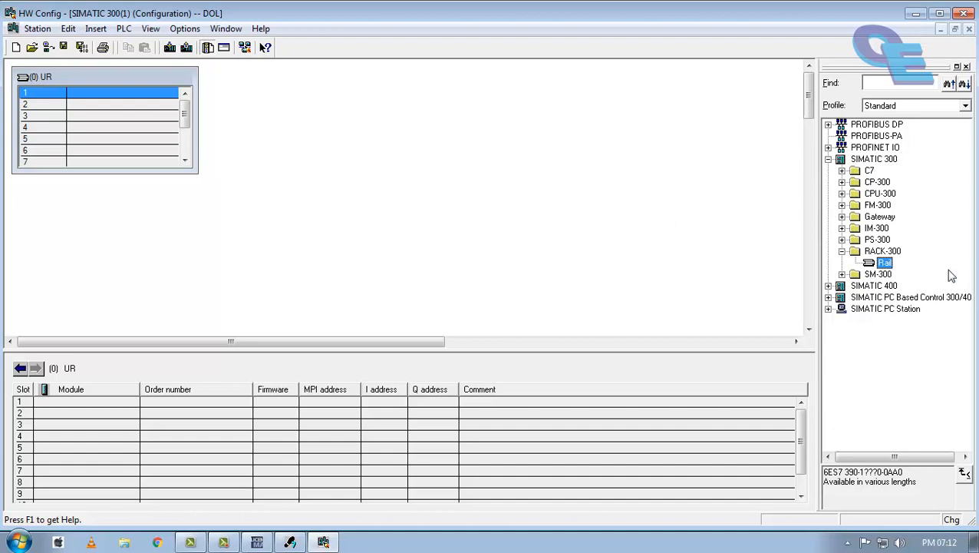
mouse_move(884, 201)
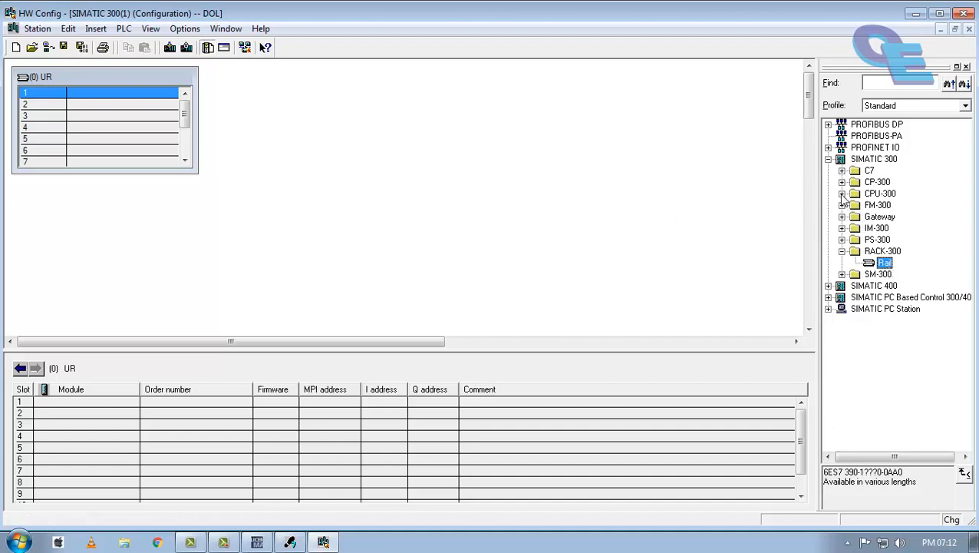
- Expand the CPU-300 catalog to the CPU 312 variants for slot 2
left_click(841, 194)
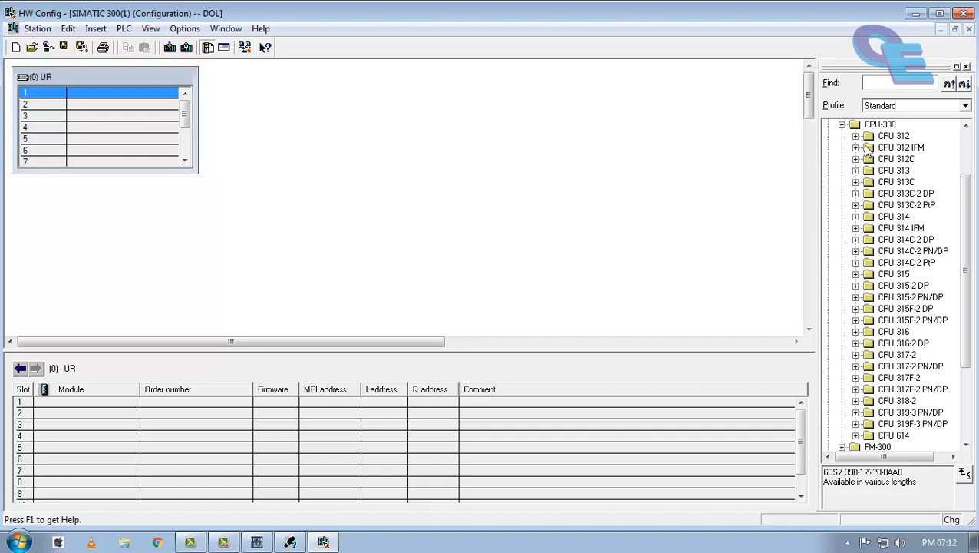
left_click(855, 135)
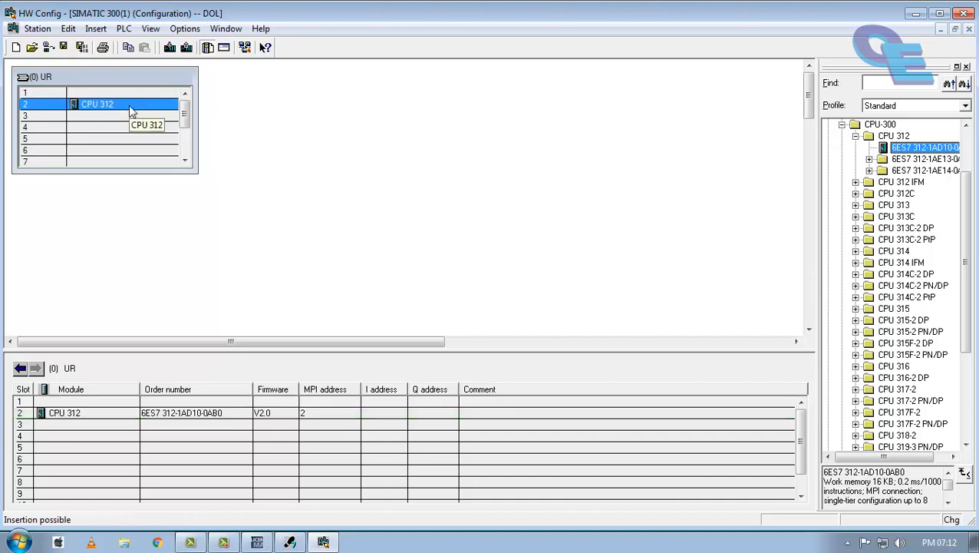
mouse_move(130, 98)
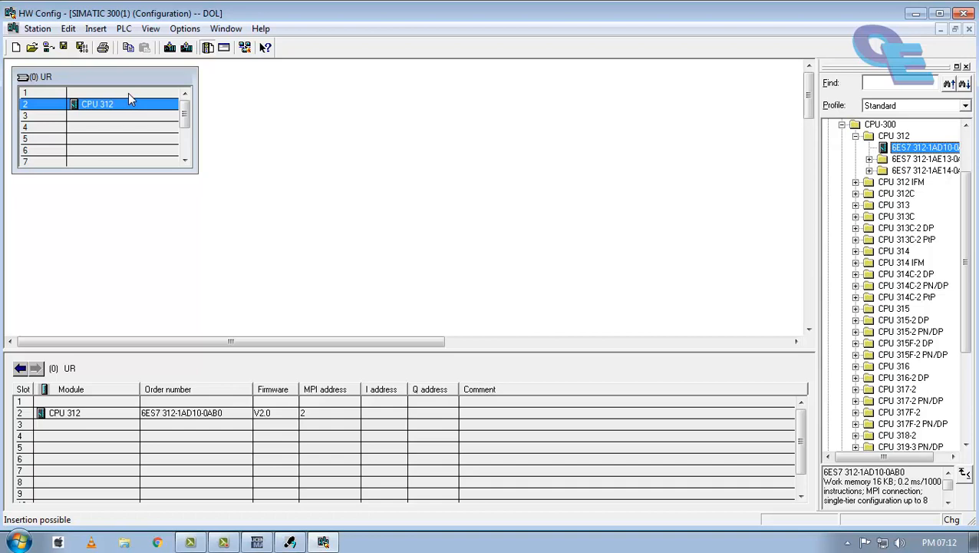
mouse_move(396, 267)
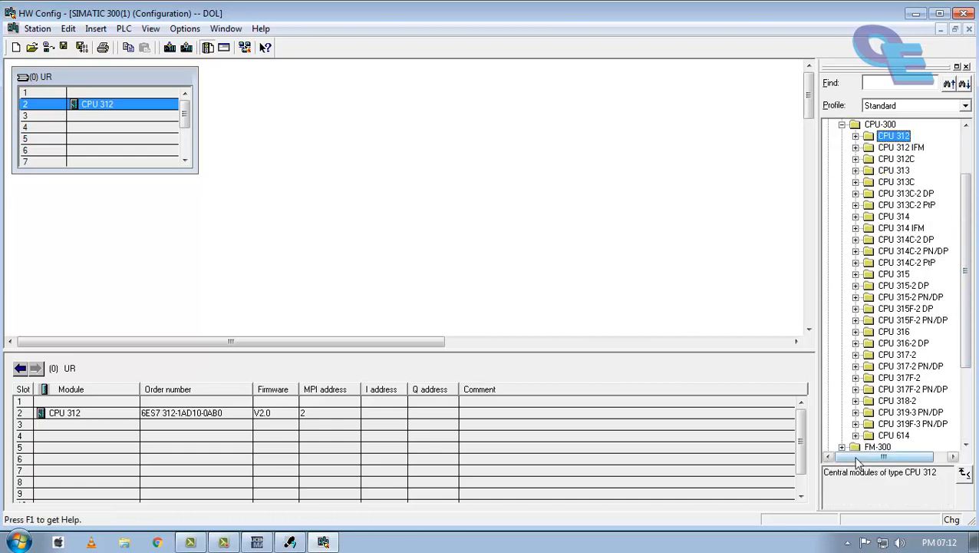
- Place the DI16/DO16x24V/0.5A module in slot 4, then save and compile the station
scroll("down", 3)
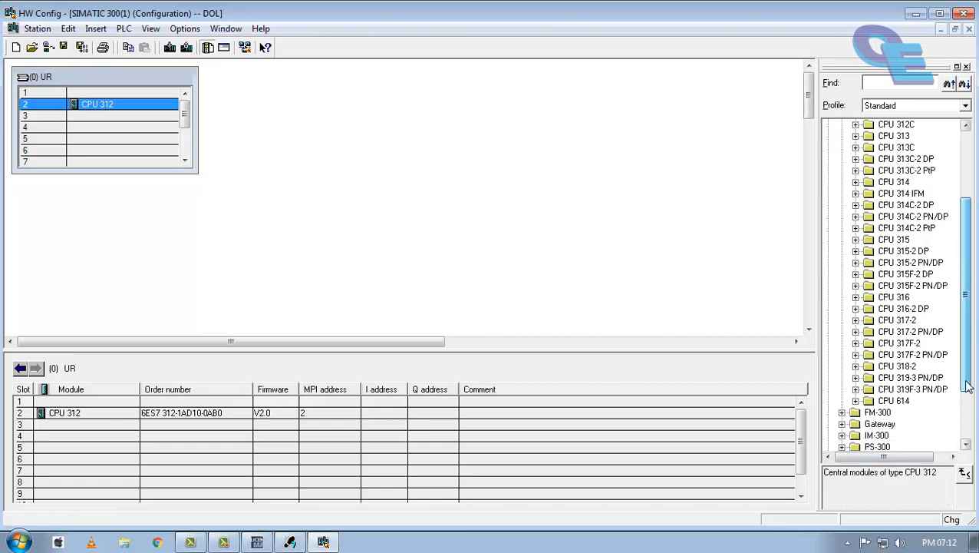
scroll("down", 3)
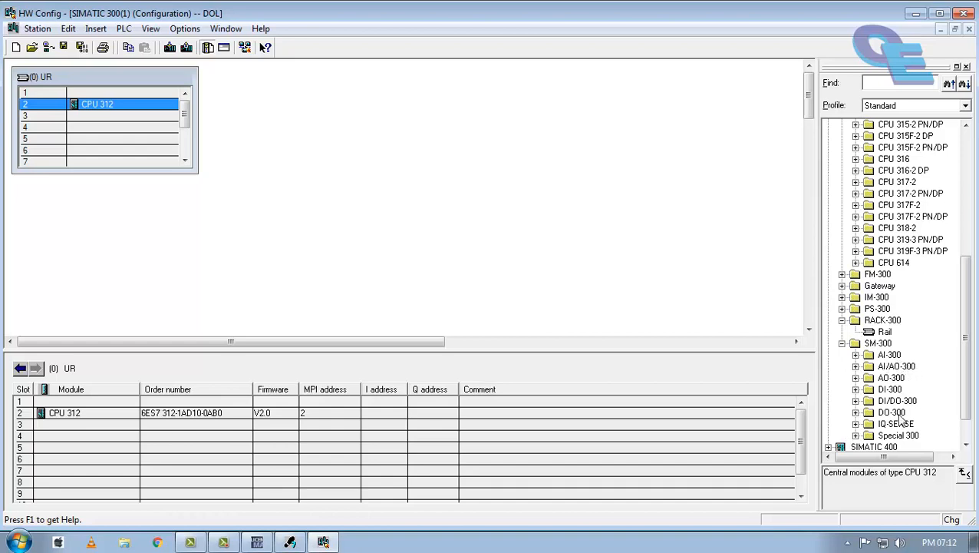
mouse_move(859, 409)
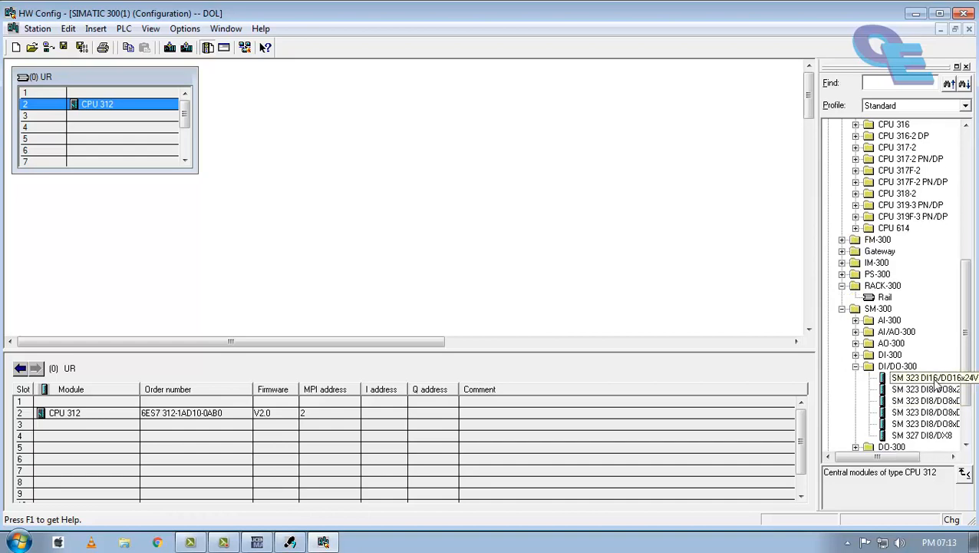
mouse_move(666, 313)
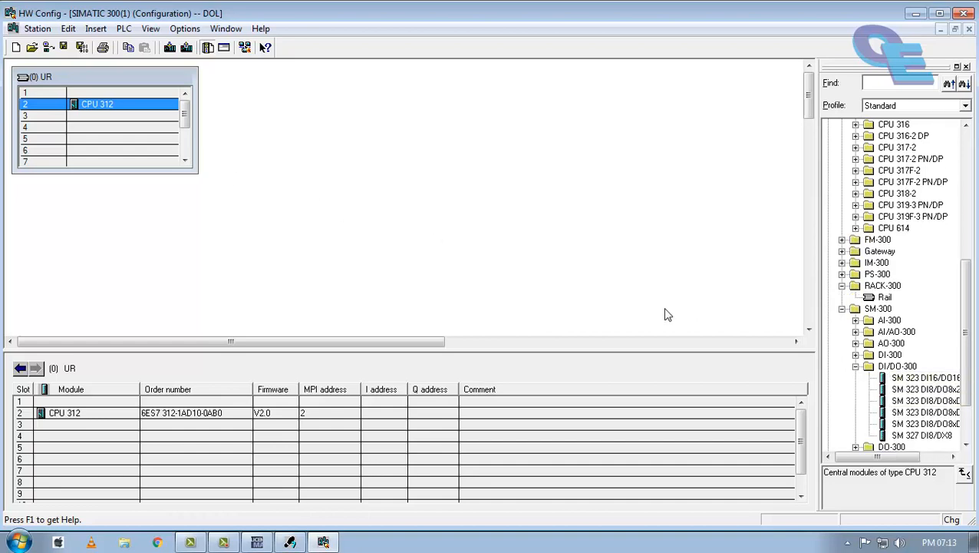
left_click(924, 378)
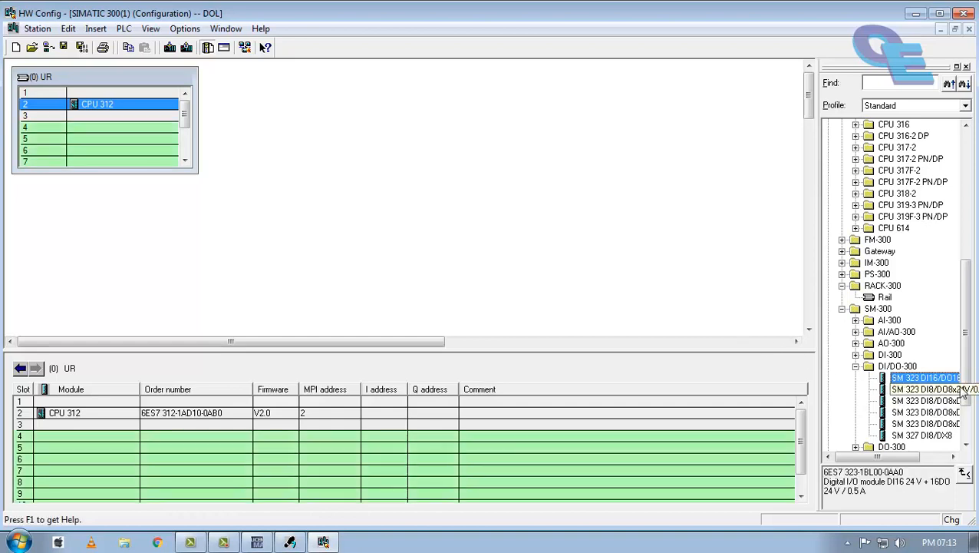
scroll("down", 3)
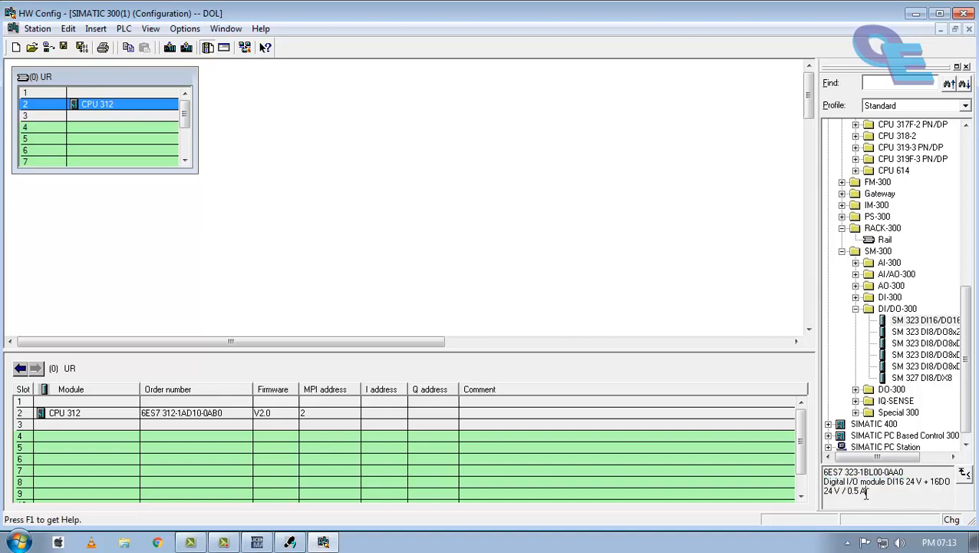
left_click(924, 321)
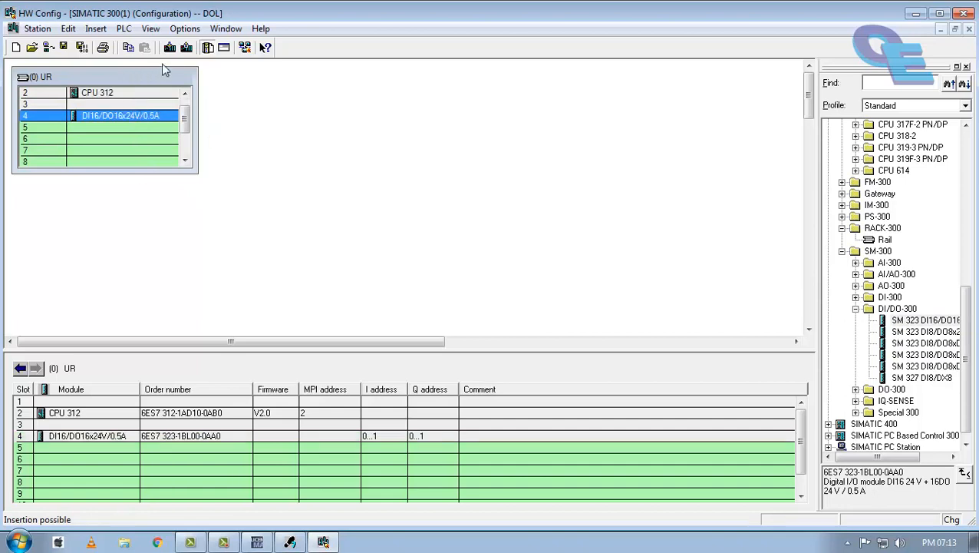
mouse_move(83, 47)
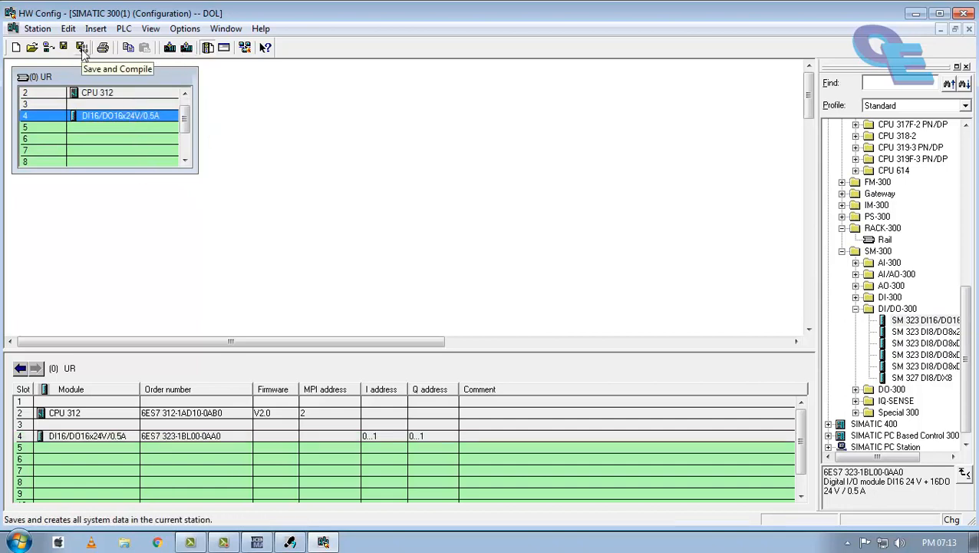
left_click(82, 46)
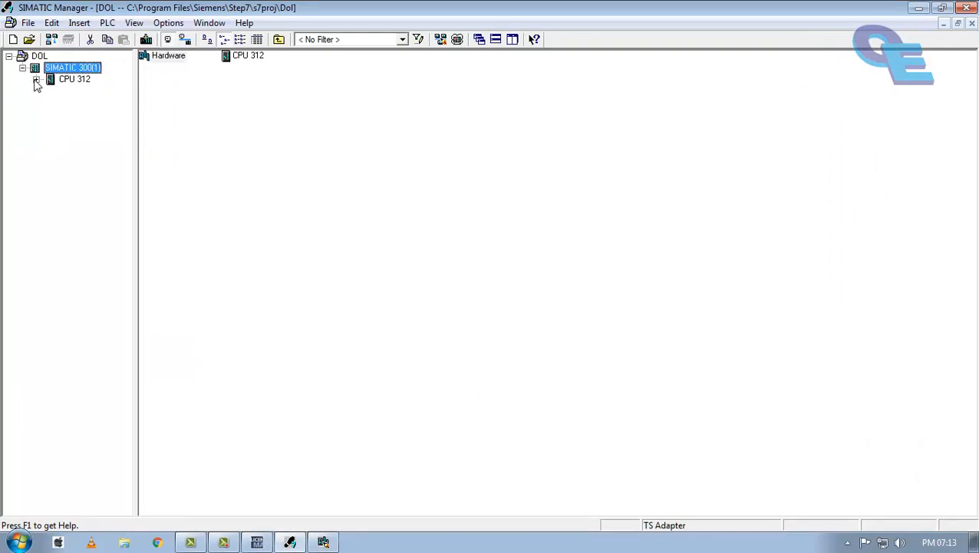
- Show the CPU 312 Blocks folder and confirm OB1's properties with language LAD
left_click(37, 80)
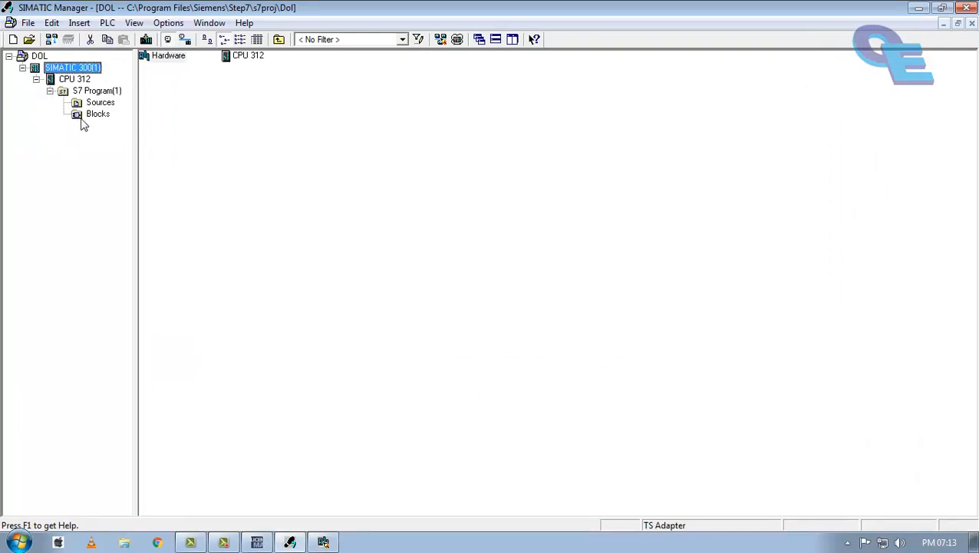
mouse_move(98, 113)
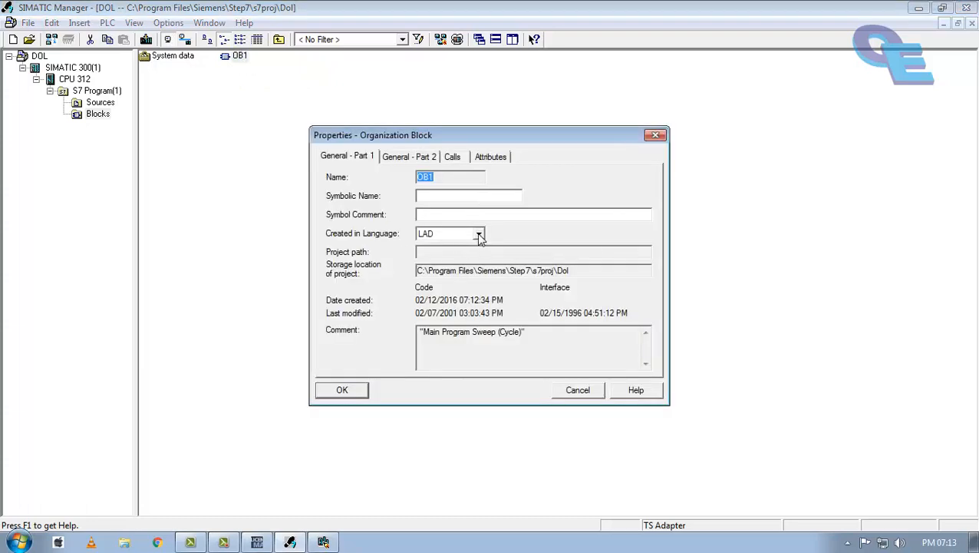
left_click_drag(488, 135, 498, 126)
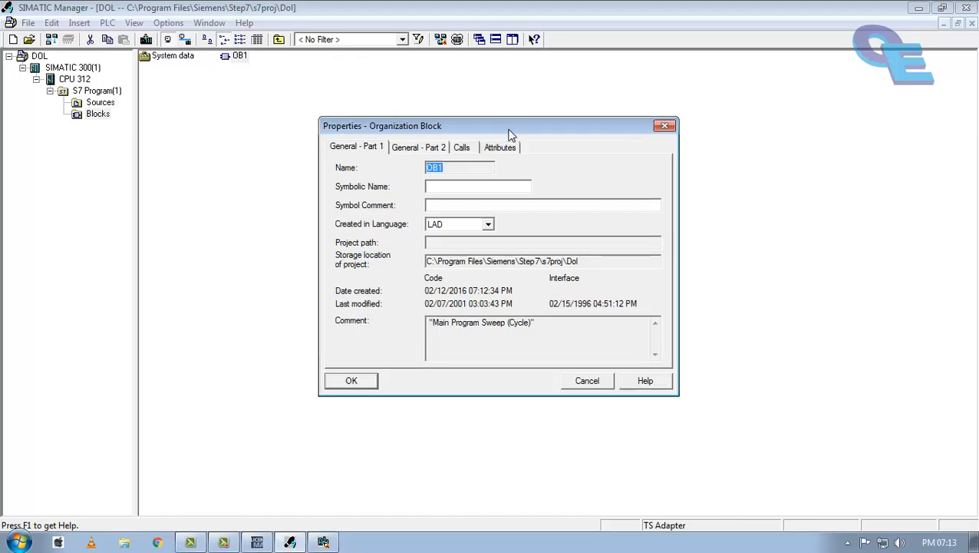
left_click(488, 224)
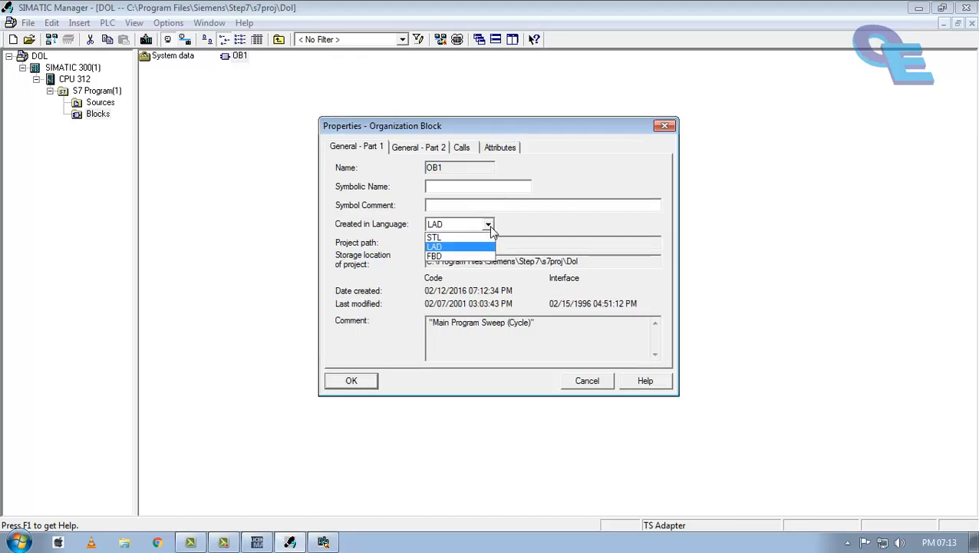
left_click(434, 246)
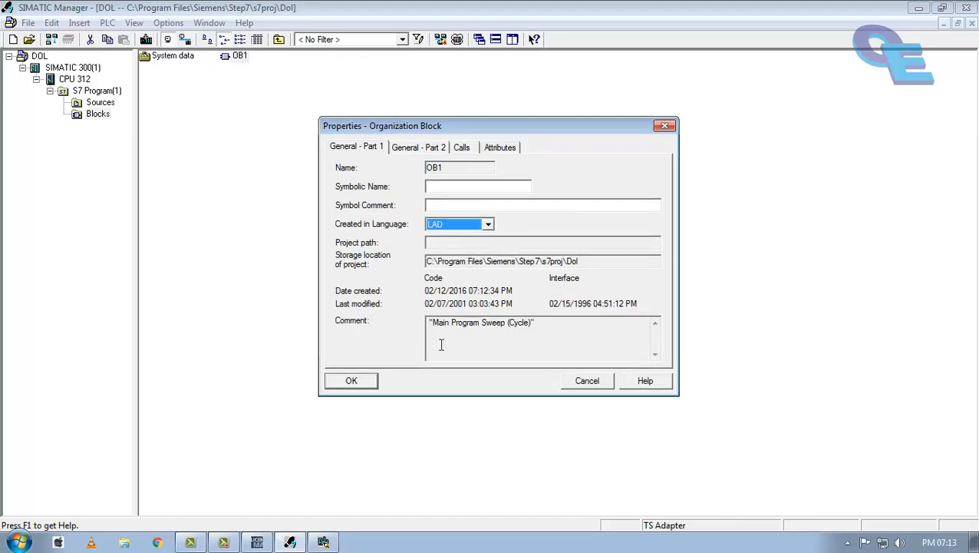
left_click(350, 381)
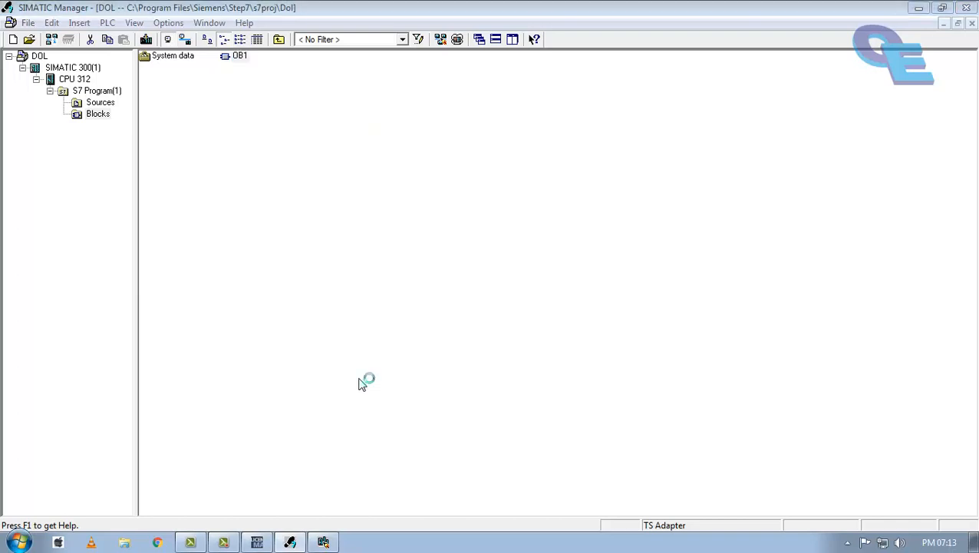
- Open OB1 and build Network 1 with NO contact, NC contact, coil and a parallel branch
double_click(239, 55)
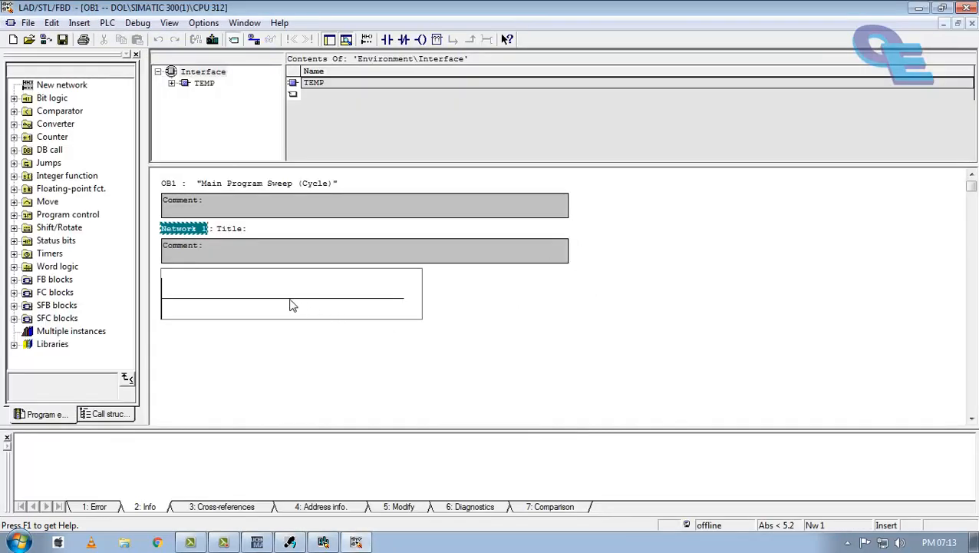
left_click(289, 298)
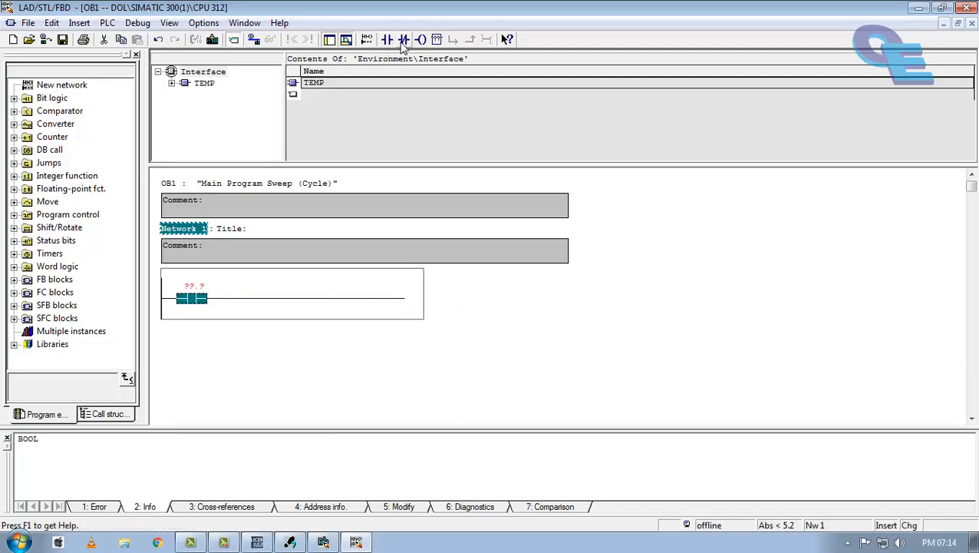
left_click(421, 40)
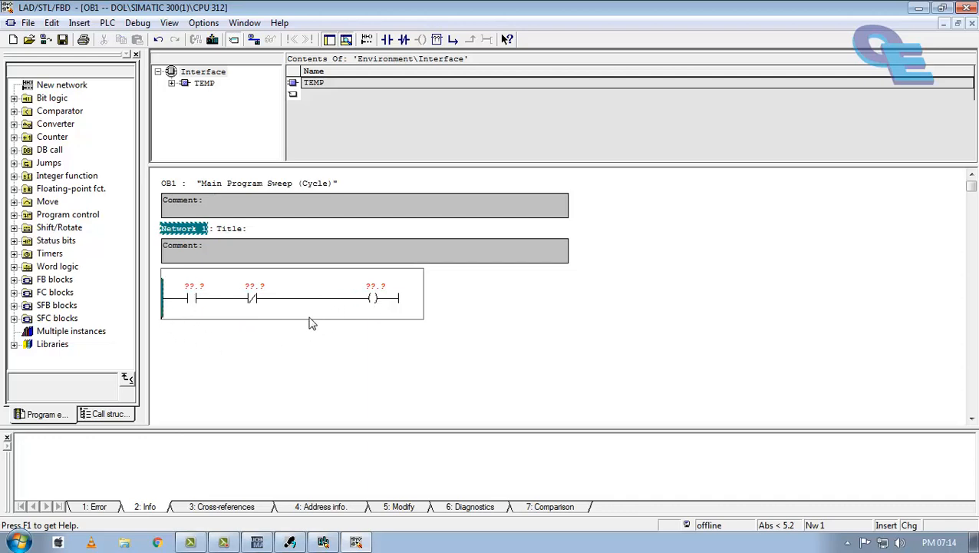
left_click(453, 40)
type("I0.0")
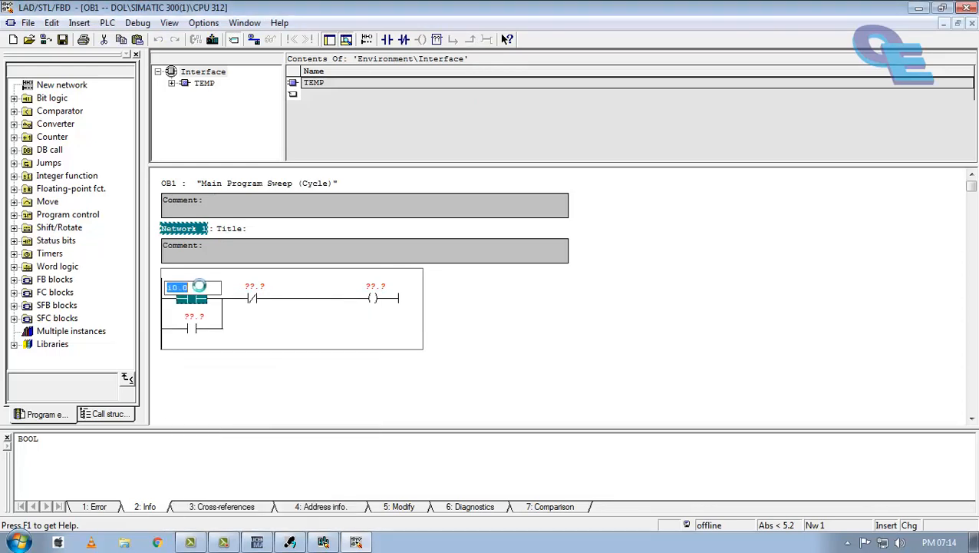
- Address the rung as I0.0, I0.1, Q0.0 with a Q0.0 seal-in branch contact
left_click(253, 296)
type("I0.1")
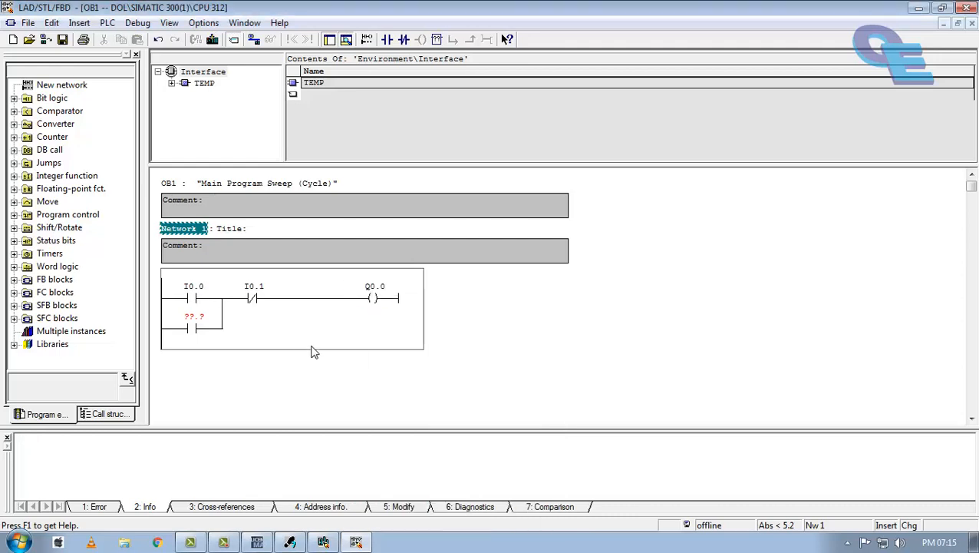
left_click(193, 328)
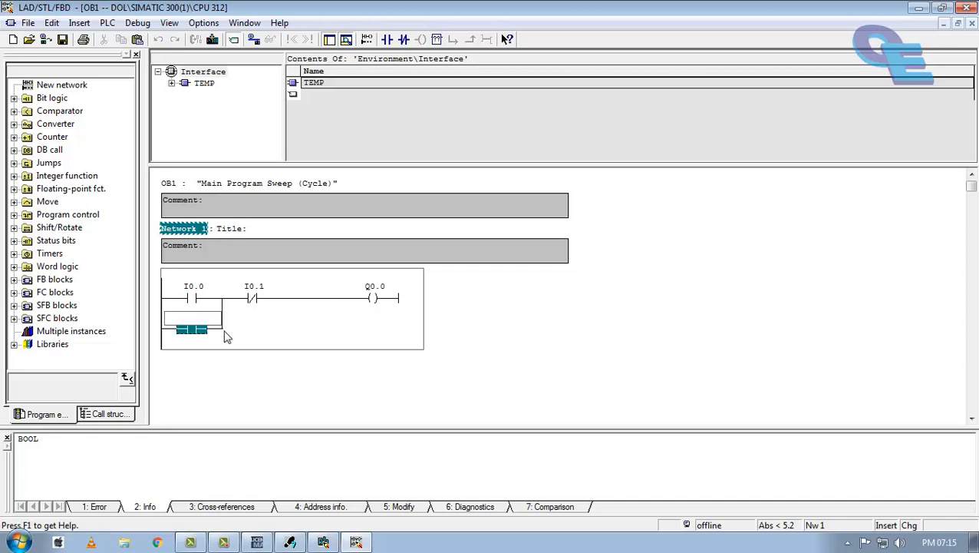
type("Q0.0")
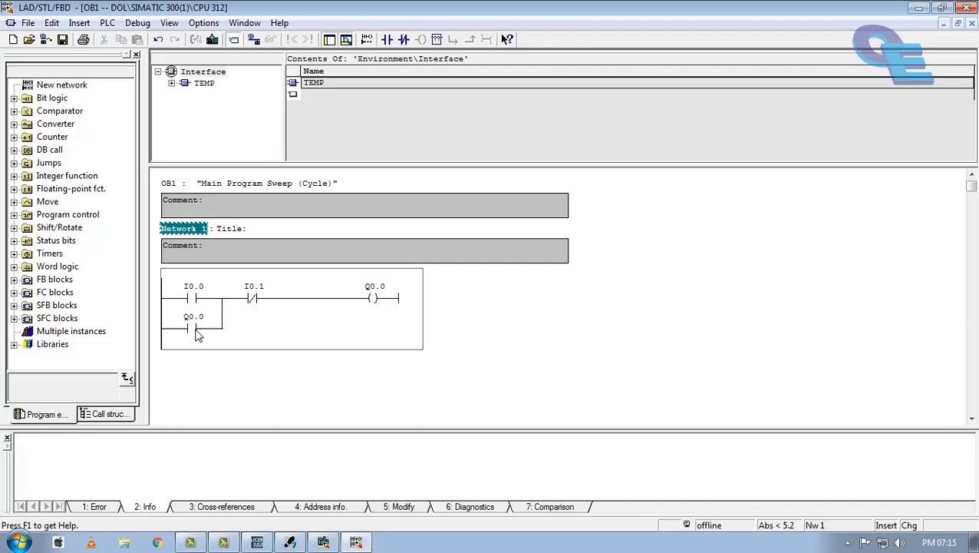
left_click(192, 298)
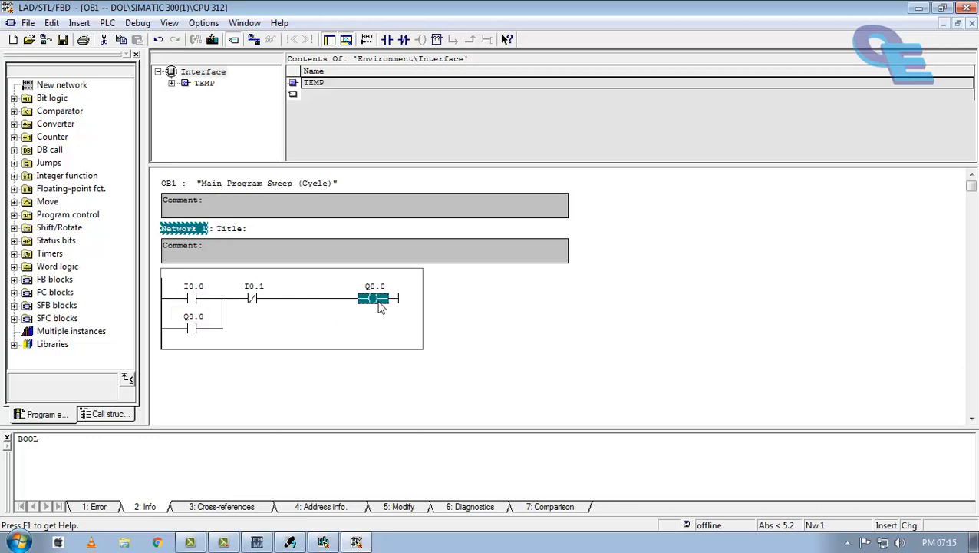
left_click(193, 328)
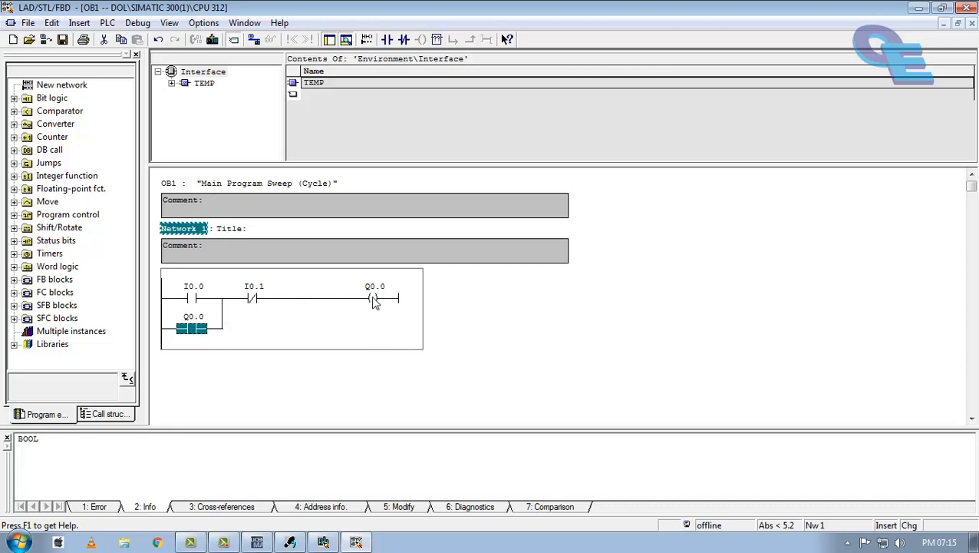
left_click(374, 298)
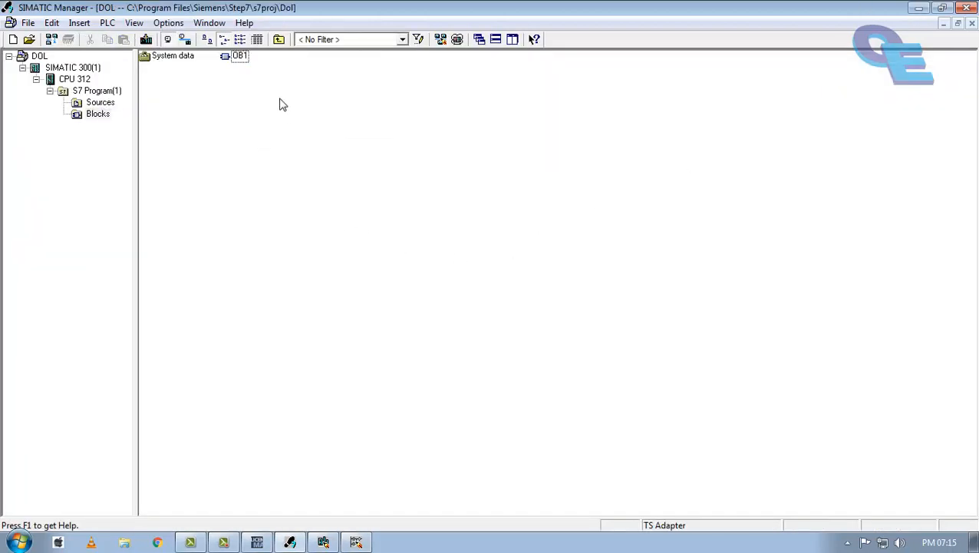
mouse_move(458, 40)
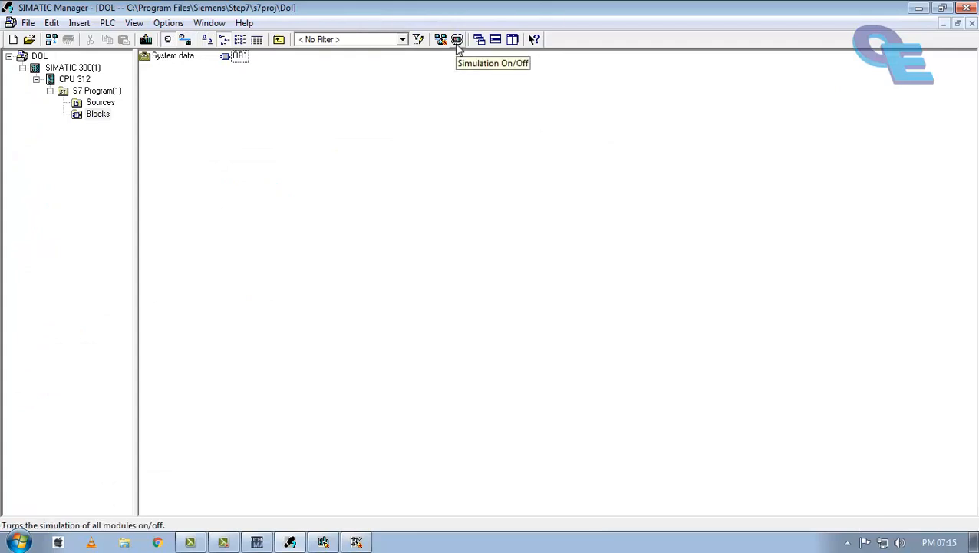
- Switch simulation on, download OB1 to PLCSIM and bring the simulator forward
left_click(457, 40)
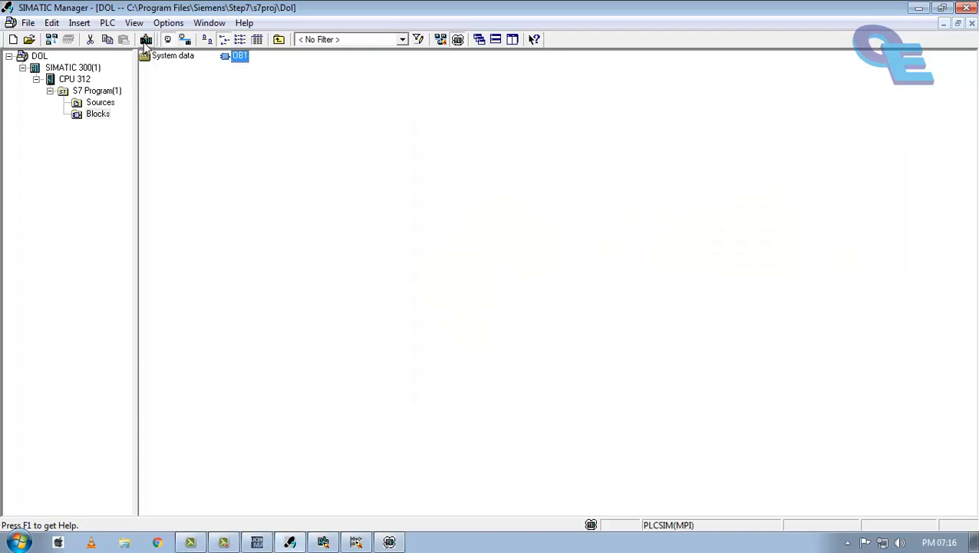
left_click(146, 40)
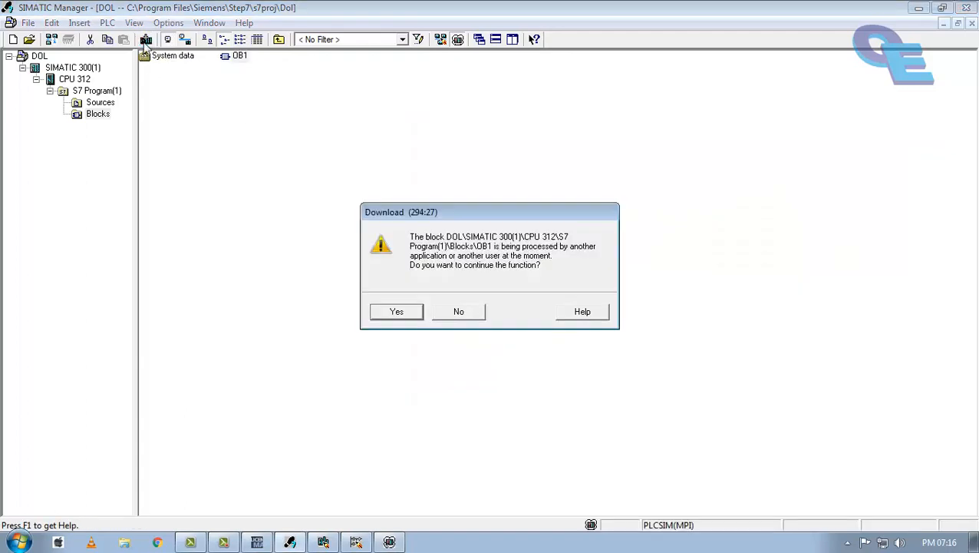
left_click(396, 310)
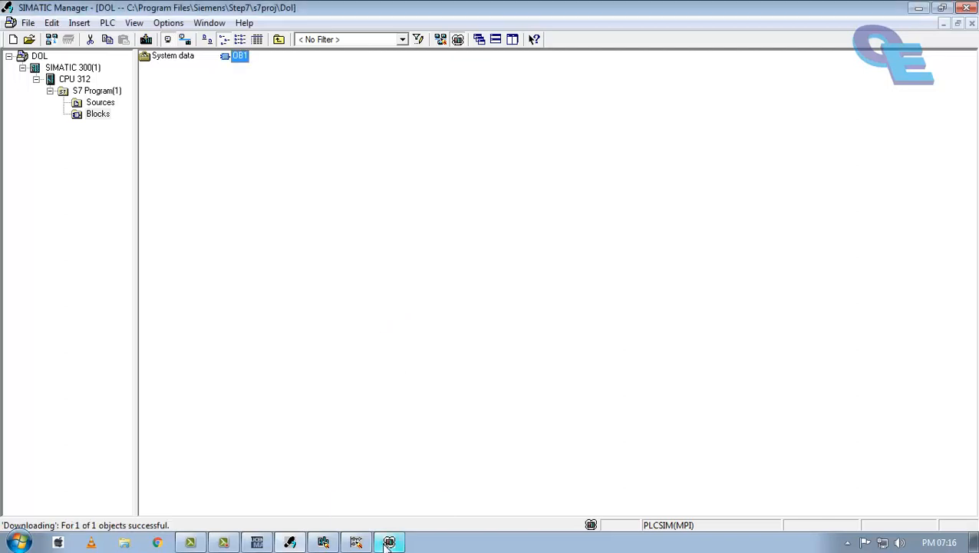
left_click(390, 542)
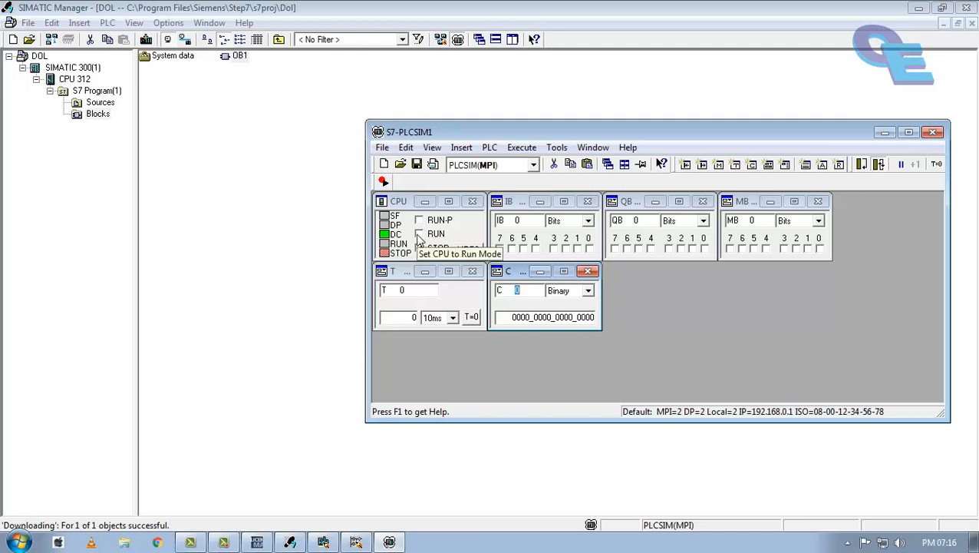
- Switch the simulated PLCSIM CPU from STOP into RUN mode
left_click(421, 233)
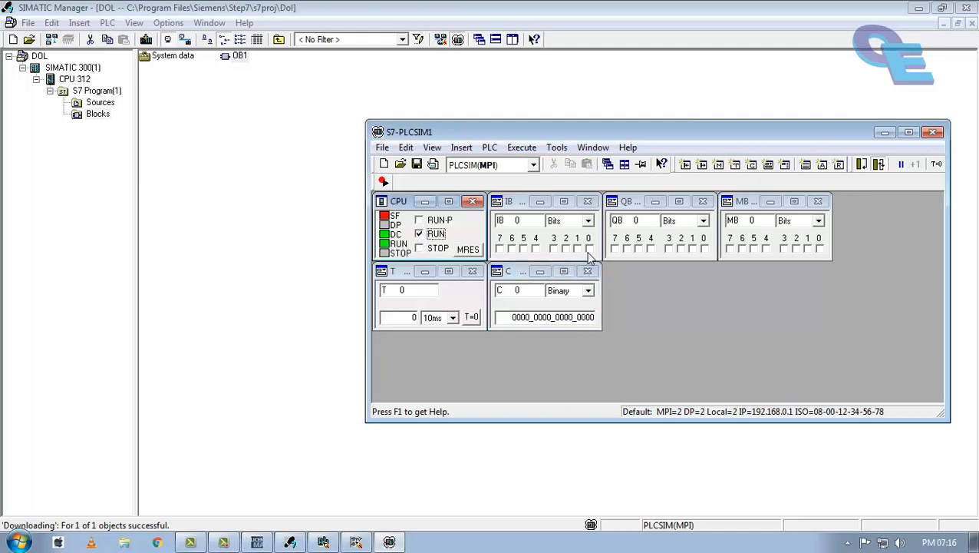
mouse_move(591, 257)
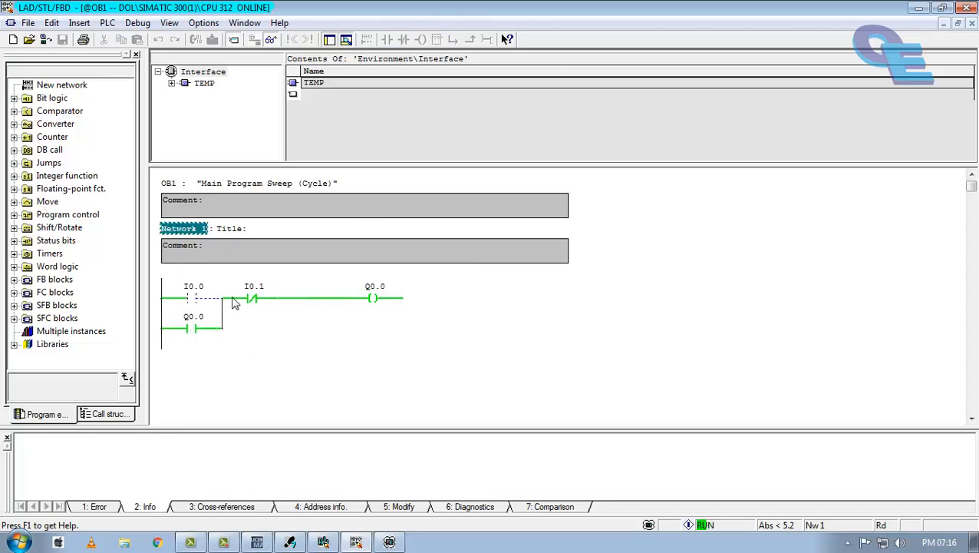
- Monitor the OB1 latching rung online with the PLCSIM IB0 panel placed beside it
left_click(194, 298)
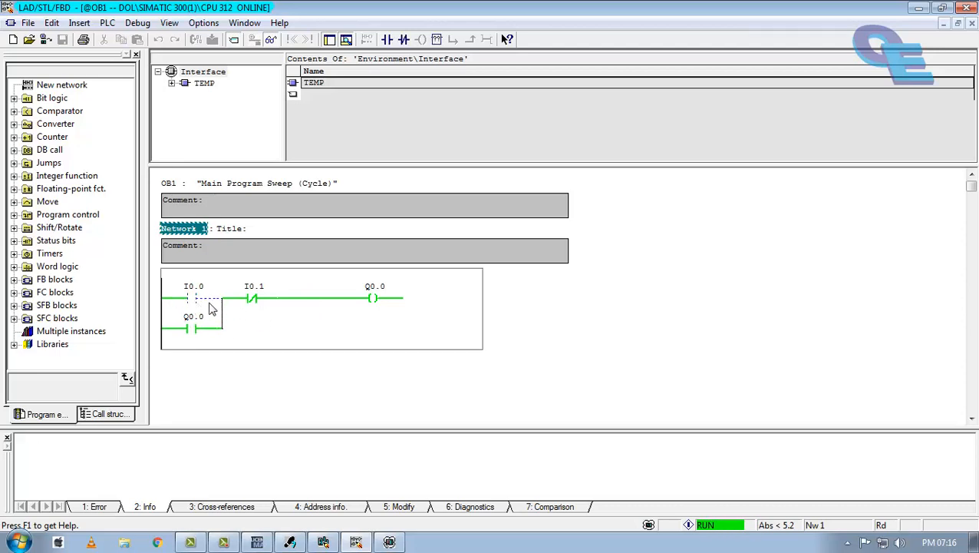
mouse_move(214, 310)
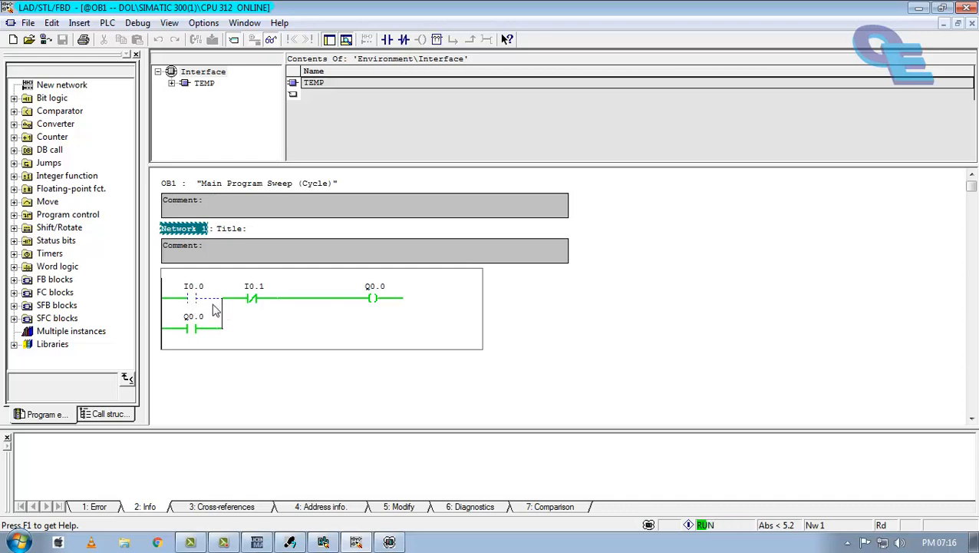
mouse_move(259, 301)
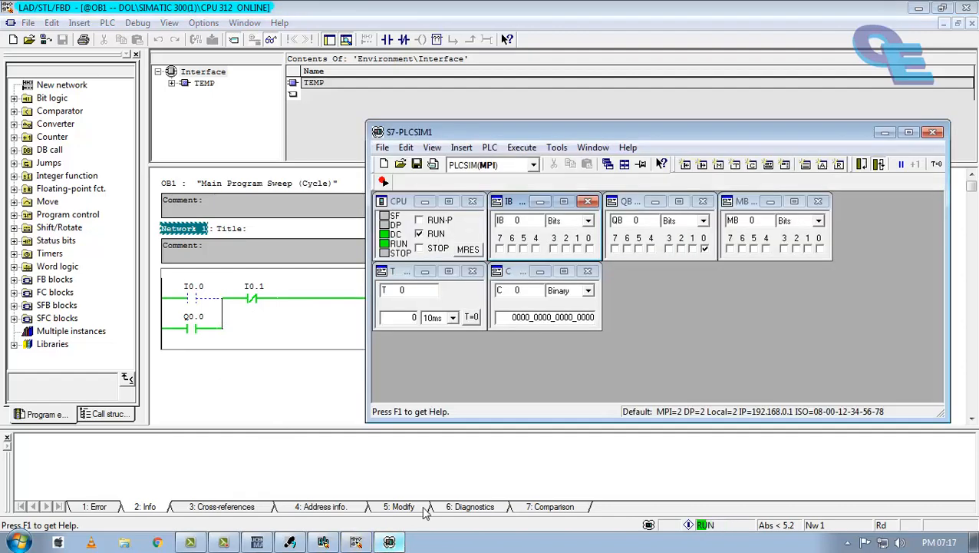
left_click_drag(409, 132, 466, 107)
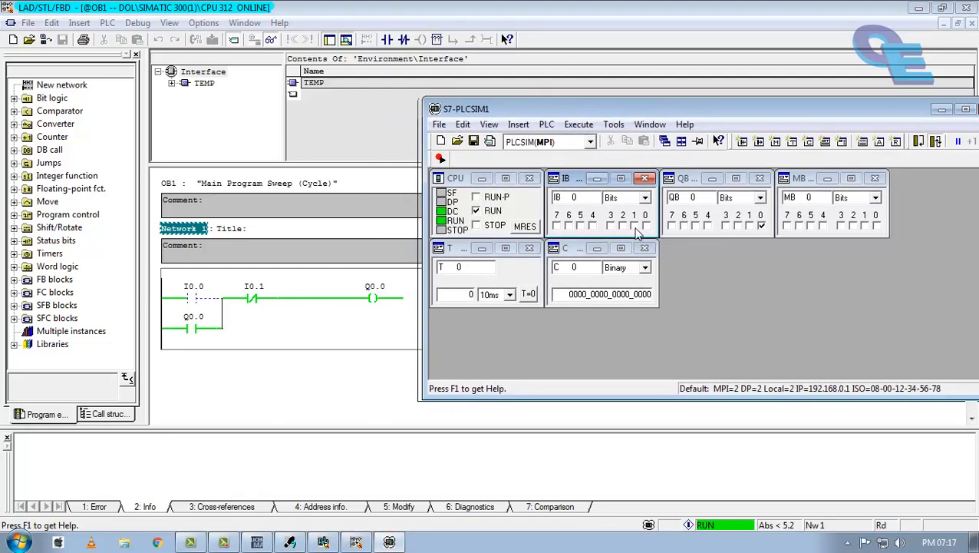